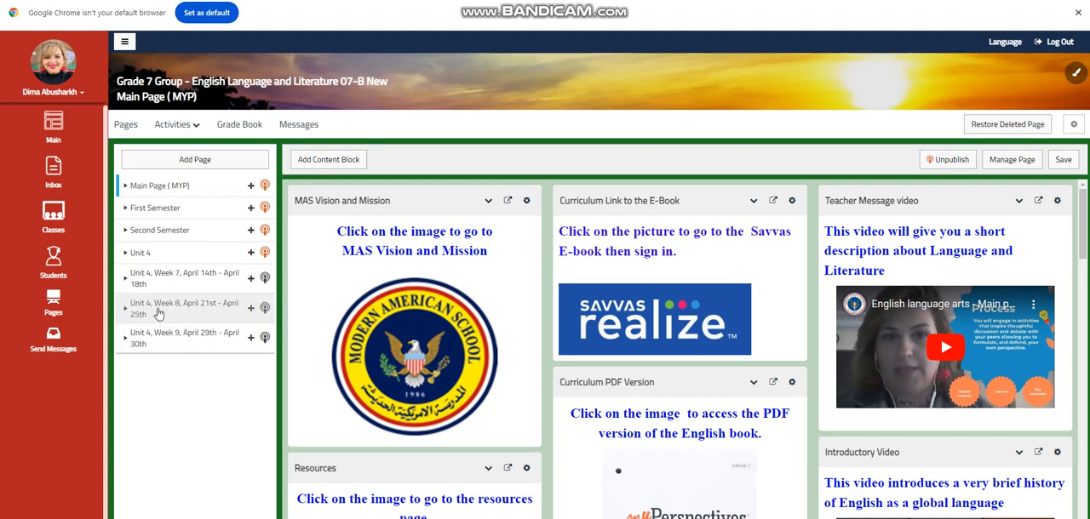
mouse_move(122, 322)
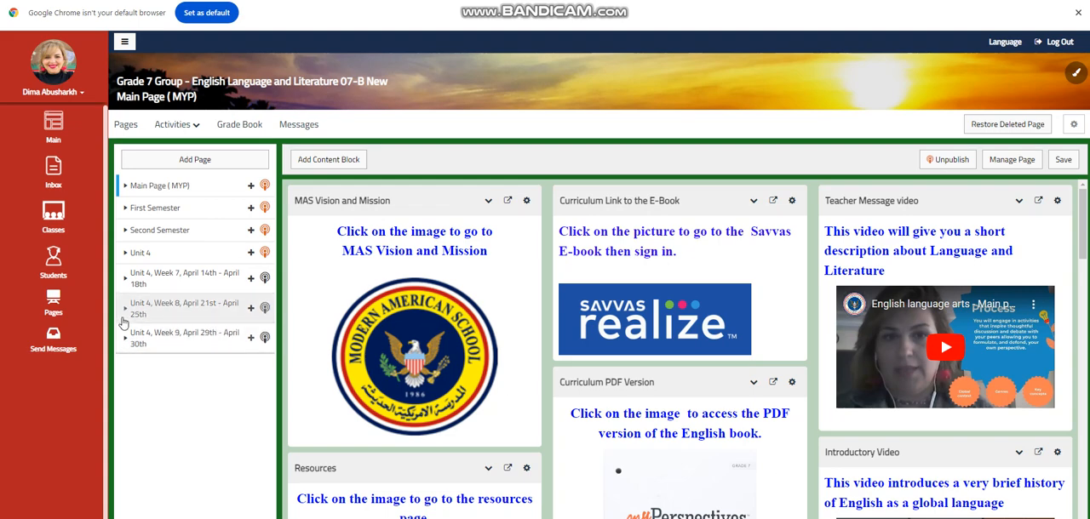
Expand the 'Unit 4, Week 8, April 21st – April 25th' section in the page tree sidebar.
left_click(126, 308)
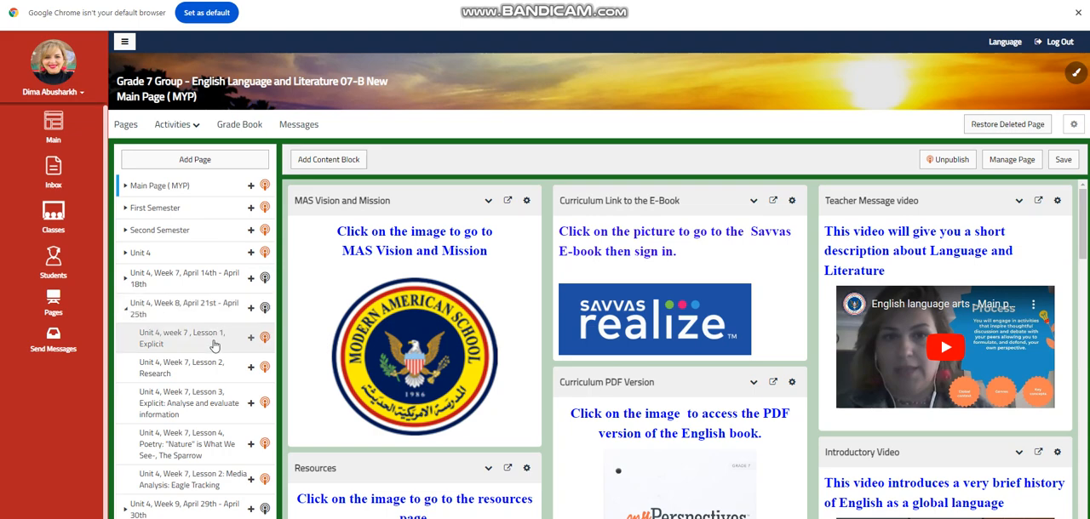
View Lesson 1 Explicit's objectives, Word Wall, Tutorial 1 video and Interactive Activity #1 group research topics.
left_click(174, 339)
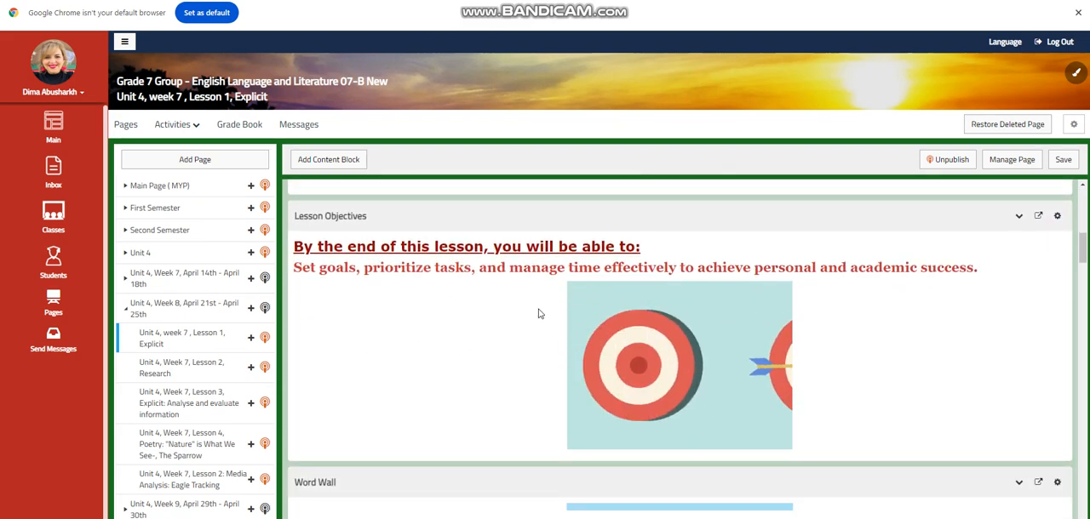
scroll("down", 3)
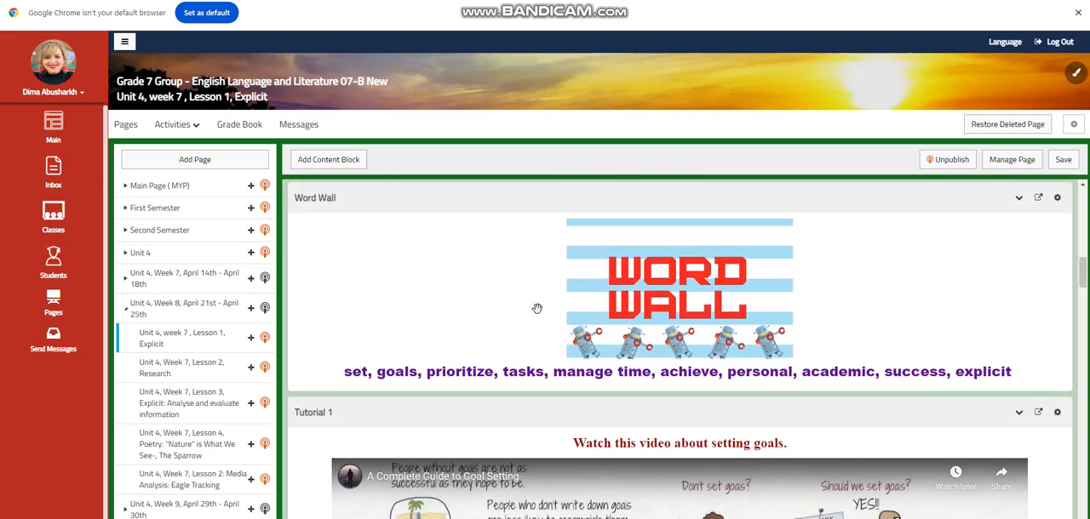
mouse_move(506, 307)
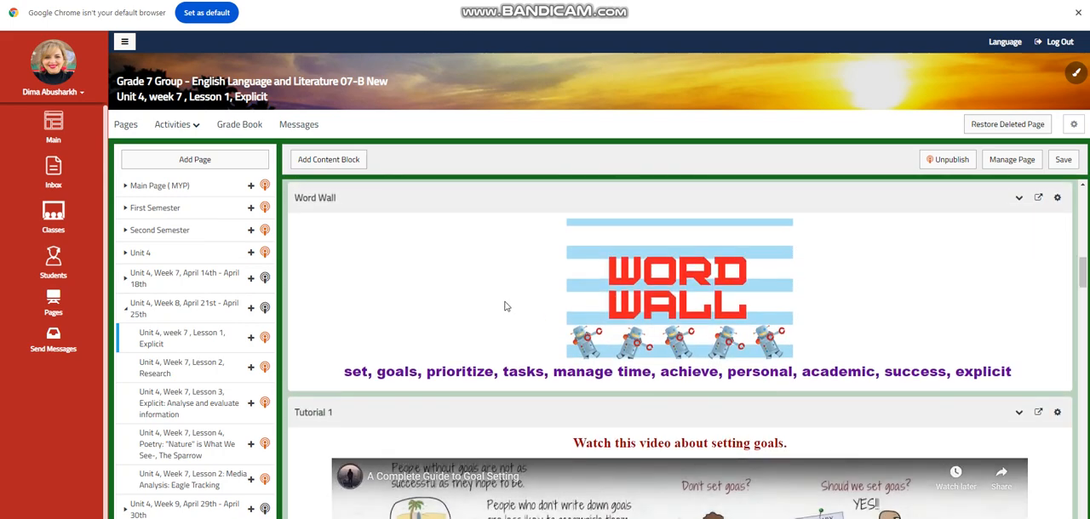
scroll("down", 3)
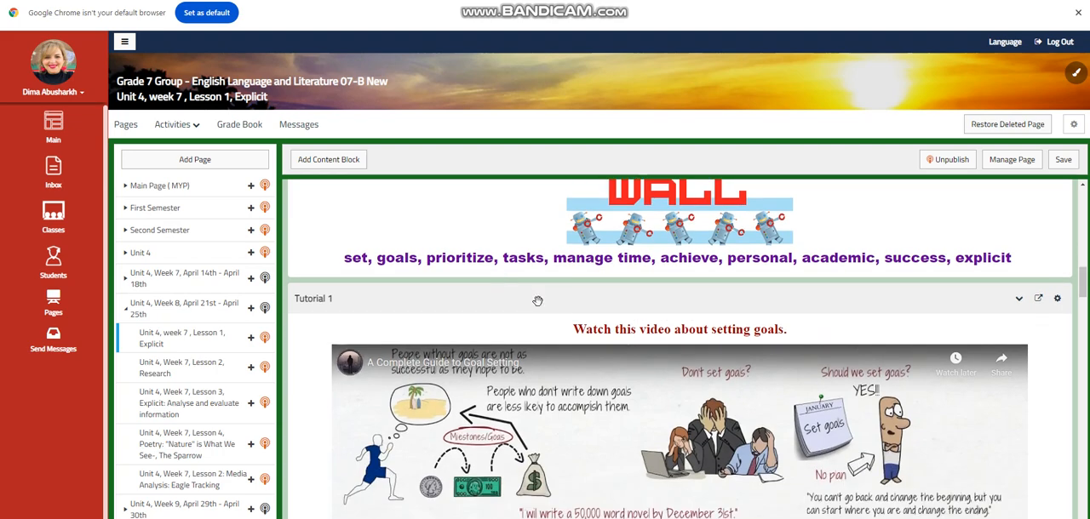
scroll("down", 3)
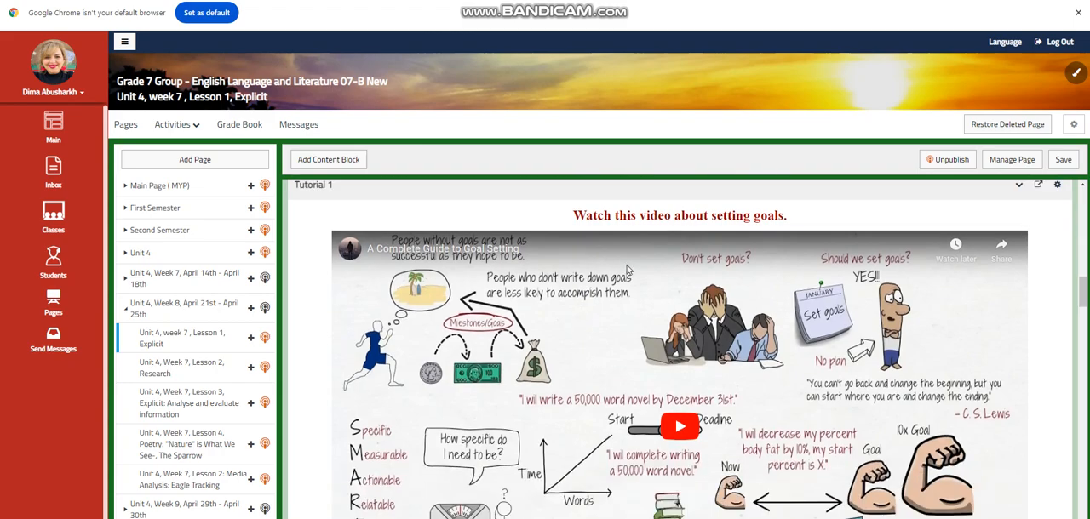
scroll("down", 3)
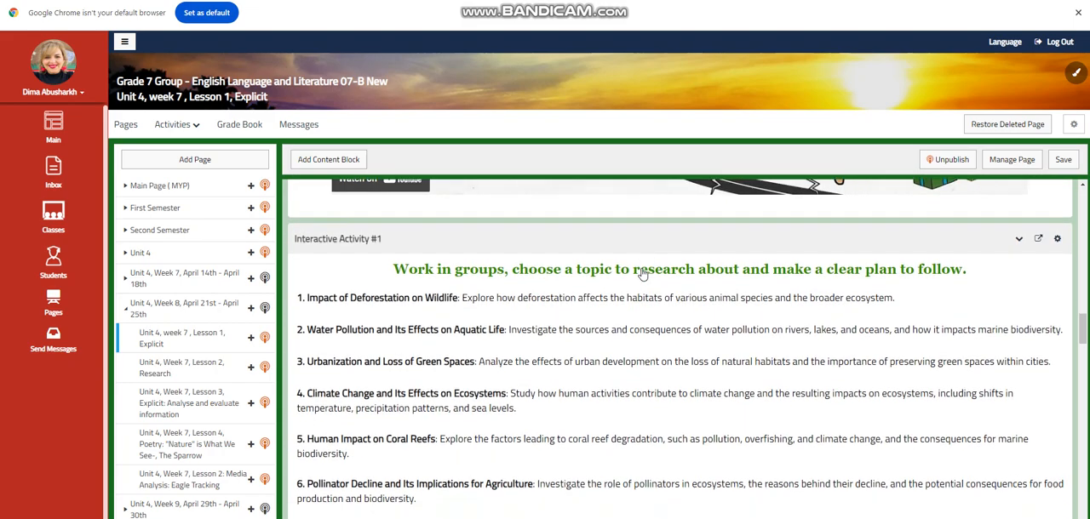
scroll("up", 3)
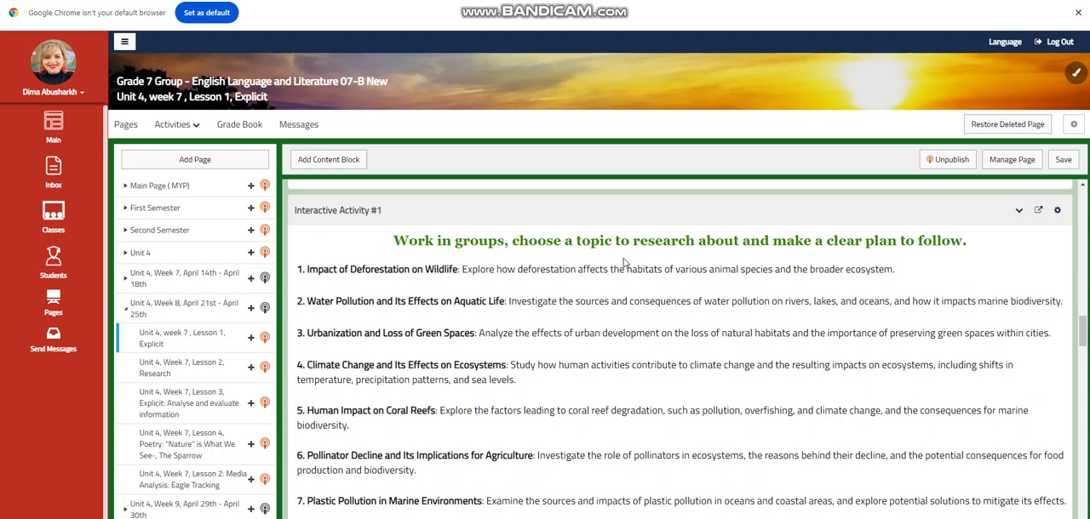
Show the plan requirements: team members, topic, mind map, tasks and clear steps, plus the tip.
scroll("down", 3)
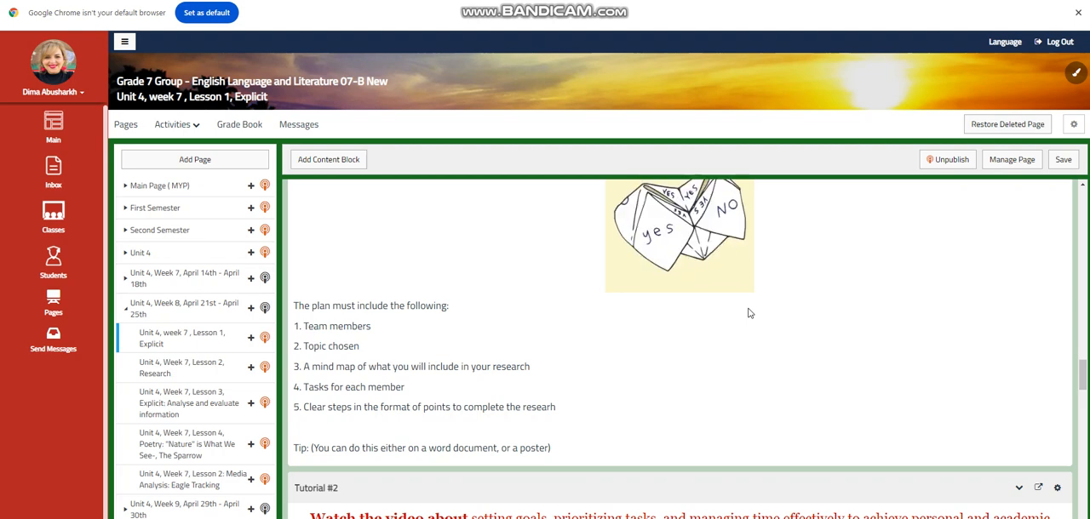
Read Tutorial #2, Interactive Activity #2, Further Practice, Challenging Question and Self Assessment down to 'What to do tomorrow?'.
scroll("down", 3)
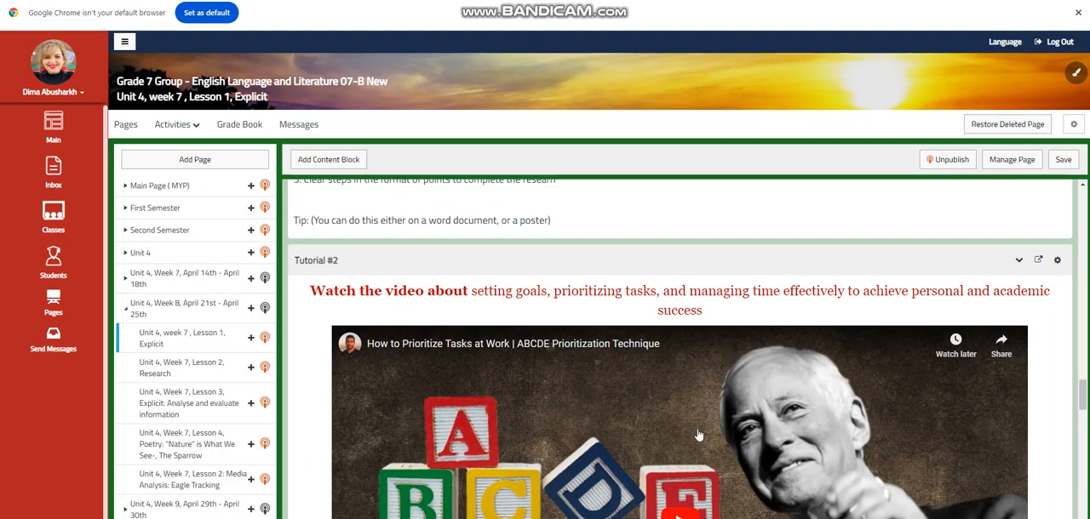
scroll("down", 3)
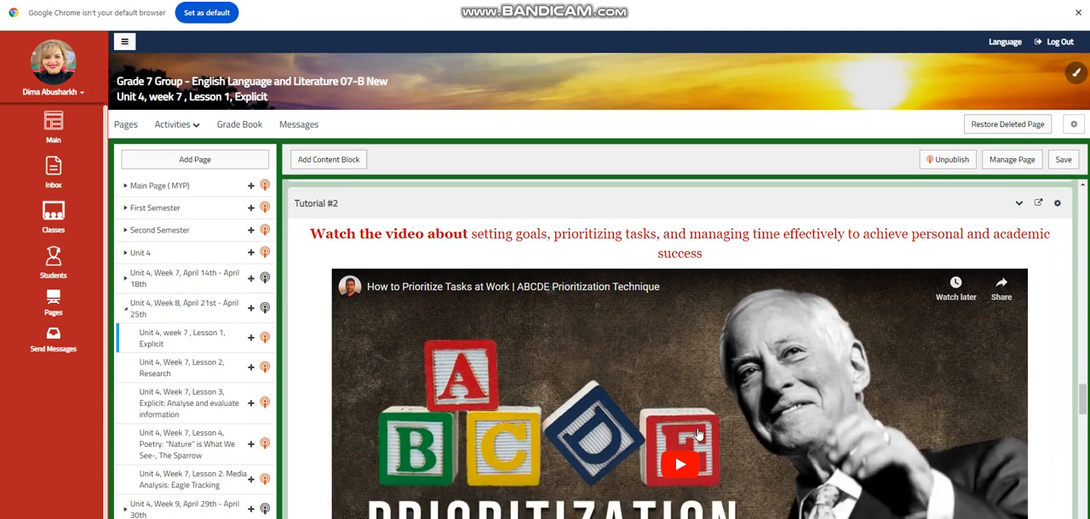
mouse_move(814, 393)
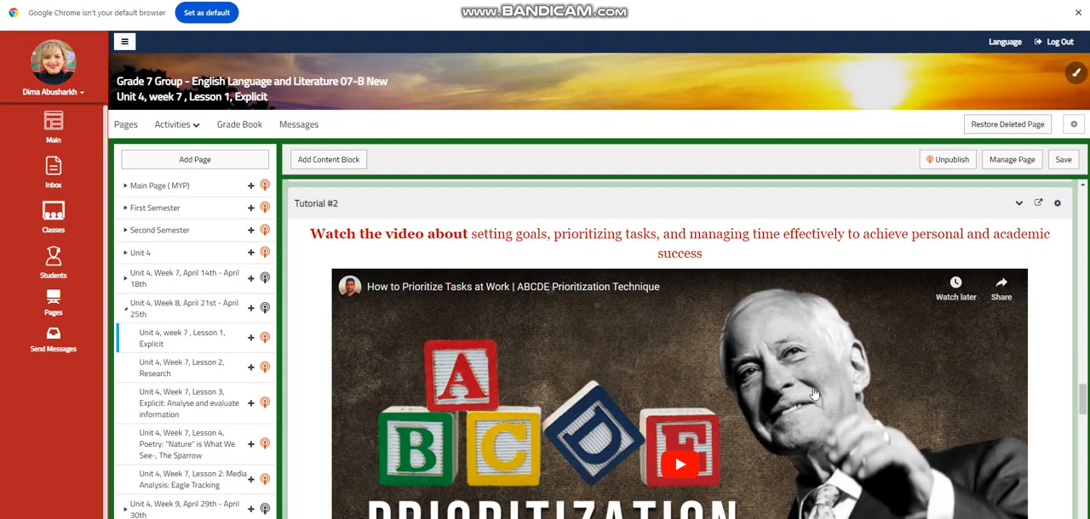
scroll("down", 3)
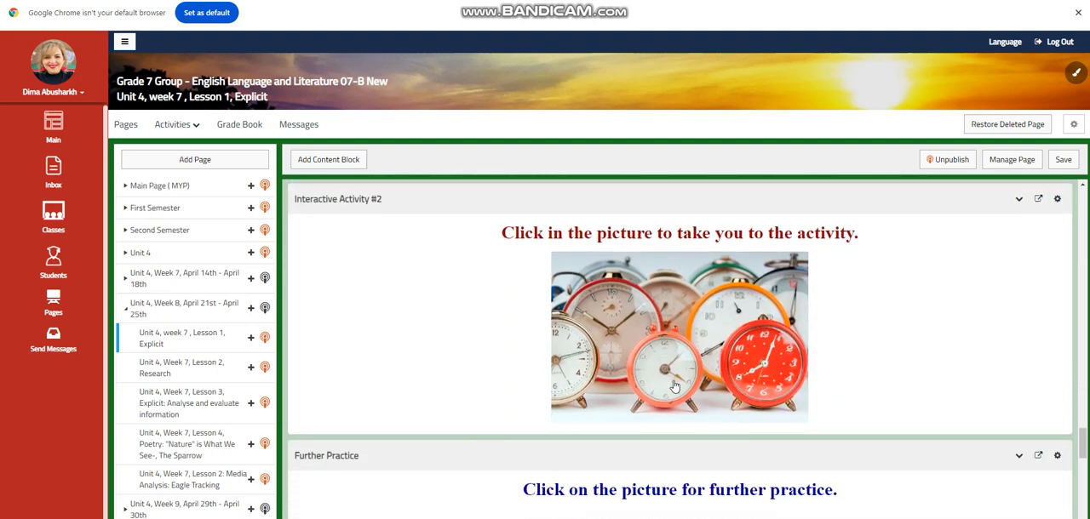
scroll("down", 3)
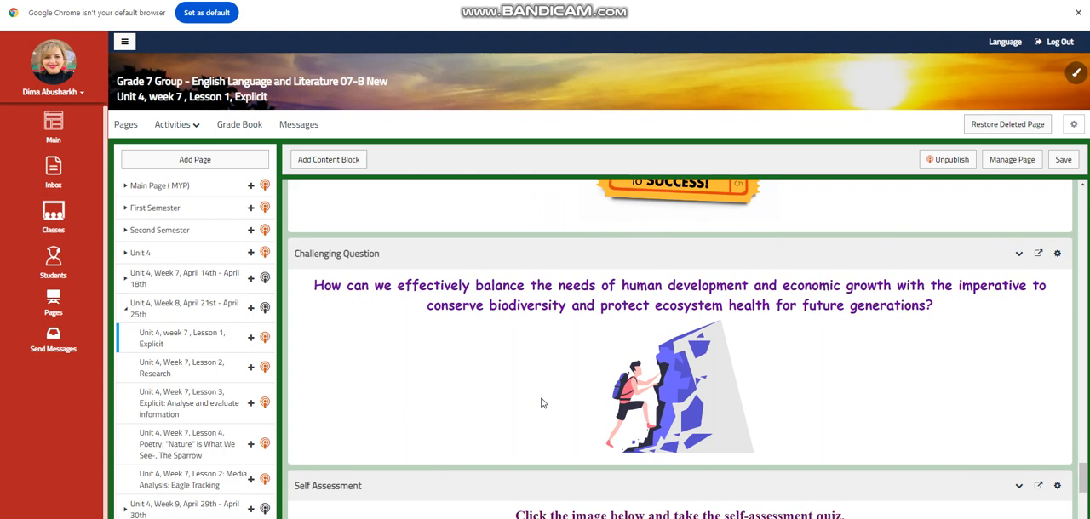
mouse_move(778, 381)
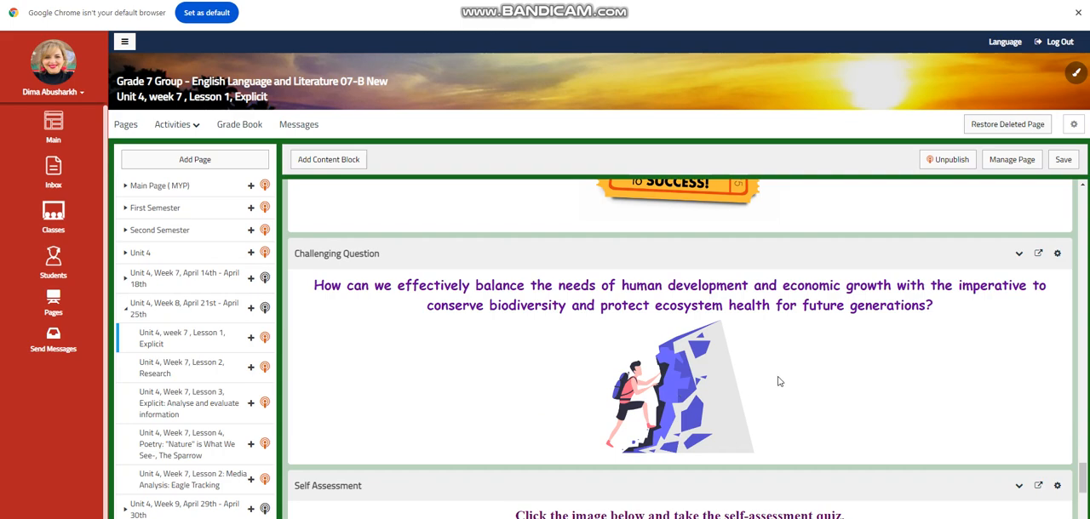
scroll("down", 3)
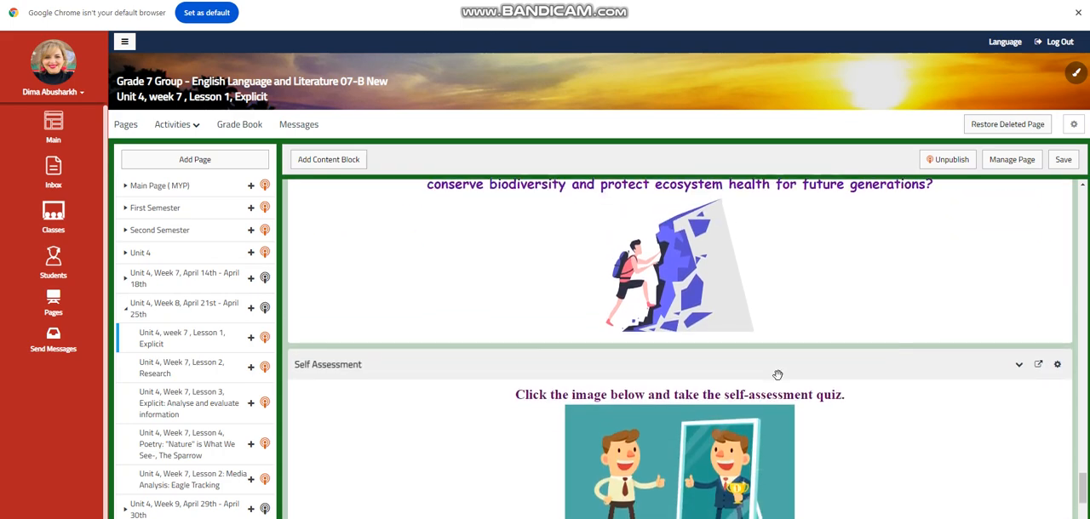
scroll("down", 3)
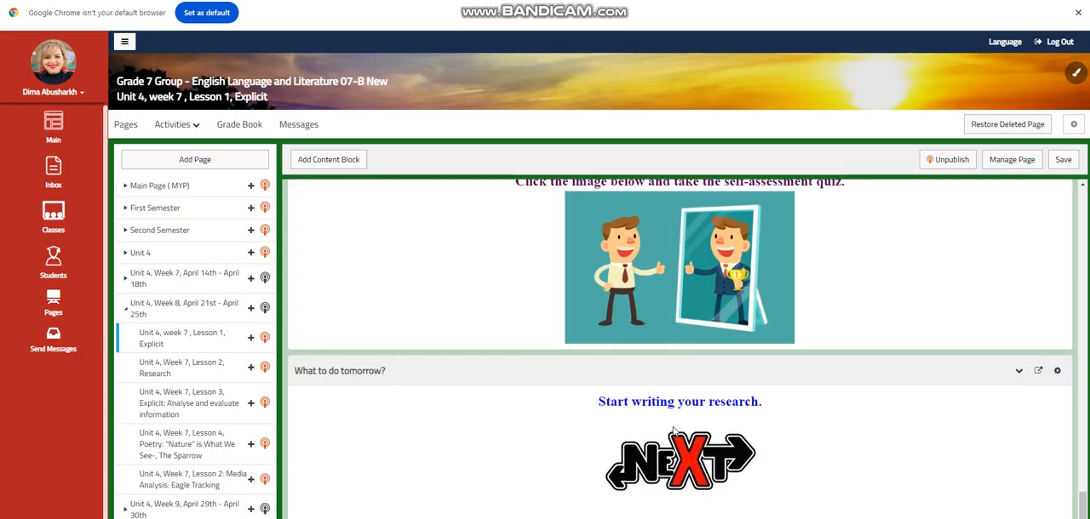
mouse_move(730, 422)
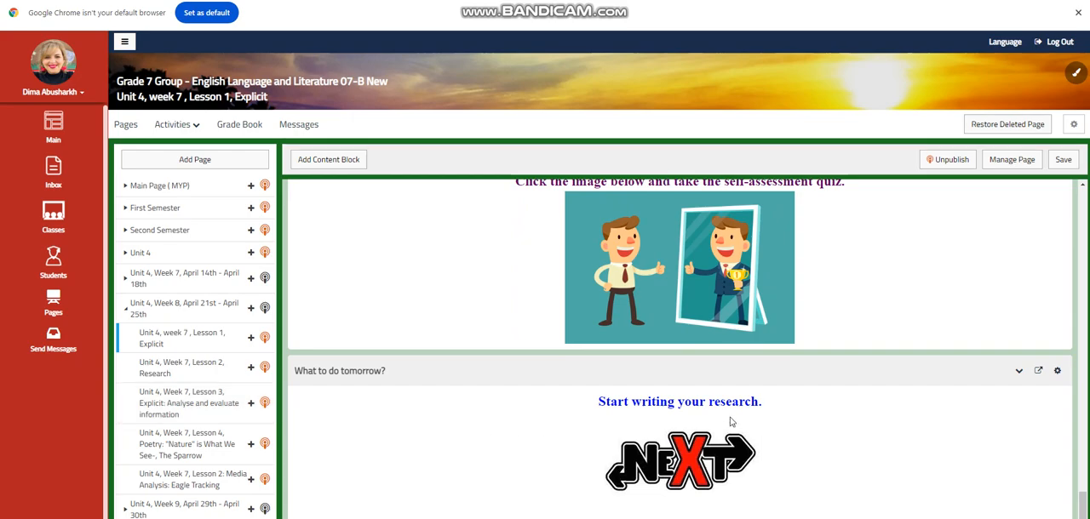
Return to the Interactive Activity #2 topic list, from deforestation's impact on wildlife to human-wildlife conflict.
scroll("down", 3)
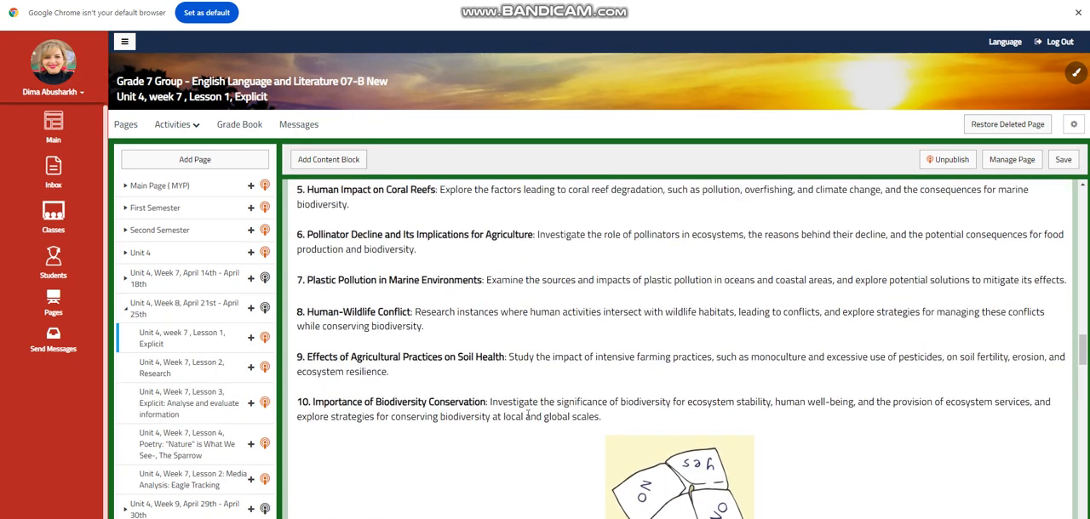
mouse_move(507, 305)
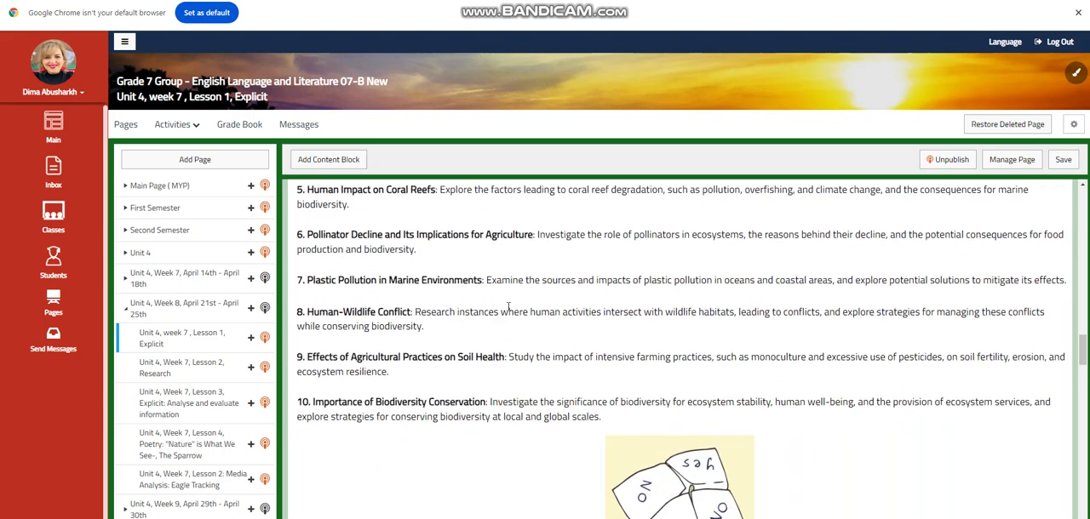
scroll("up", 3)
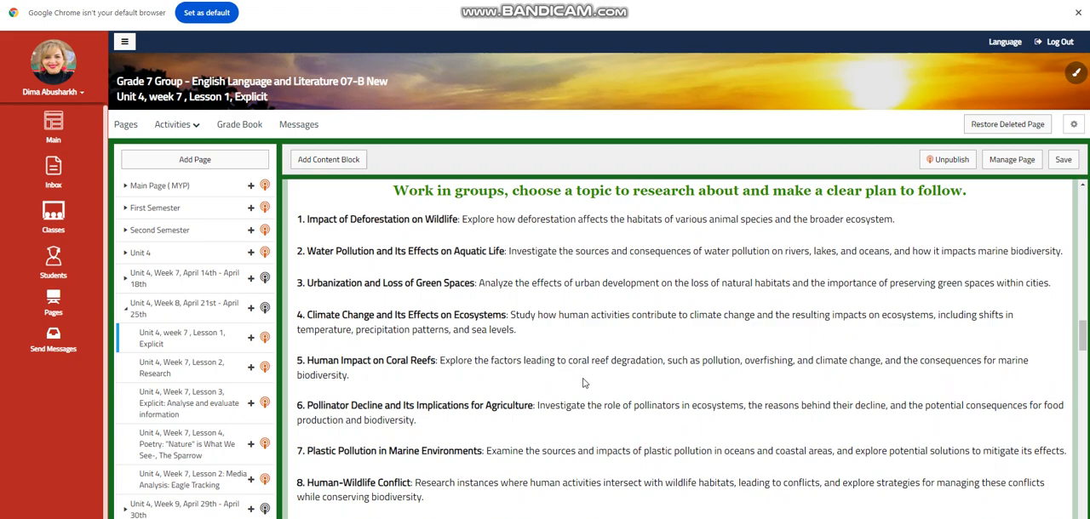
mouse_move(368, 446)
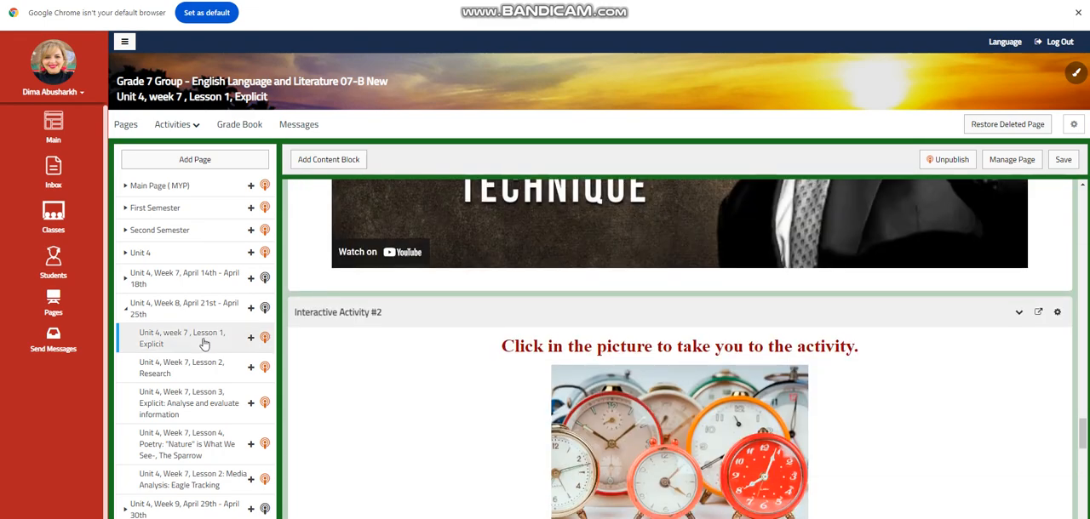
View Lesson 2 Research's objectives and word wall down to the research-question Tutorial 1 video.
left_click(180, 368)
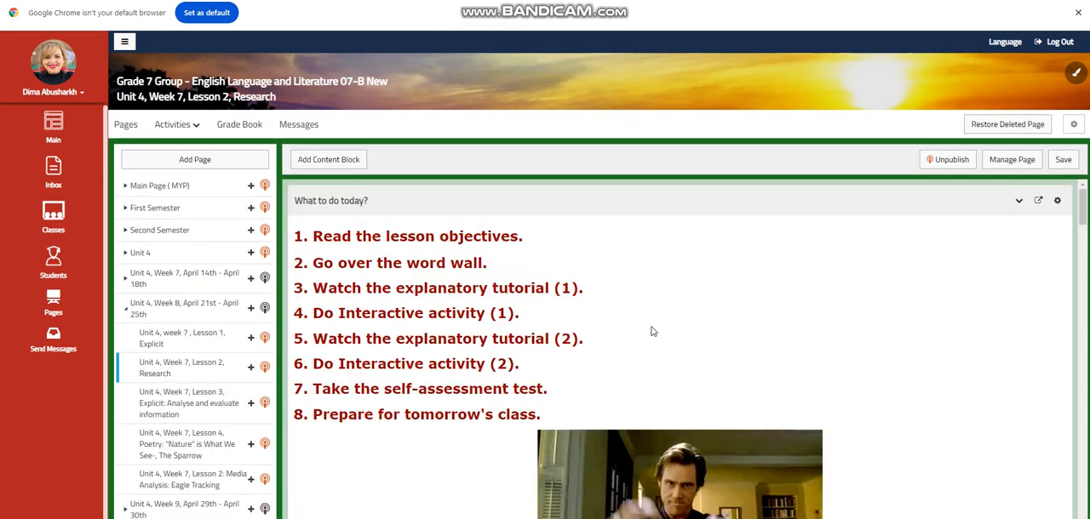
scroll("down", 3)
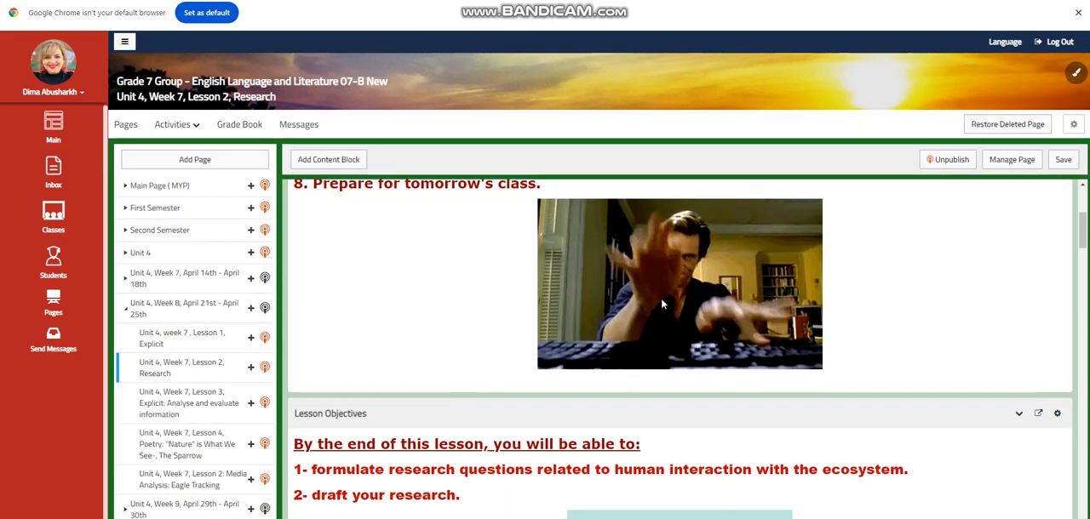
scroll("down", 3)
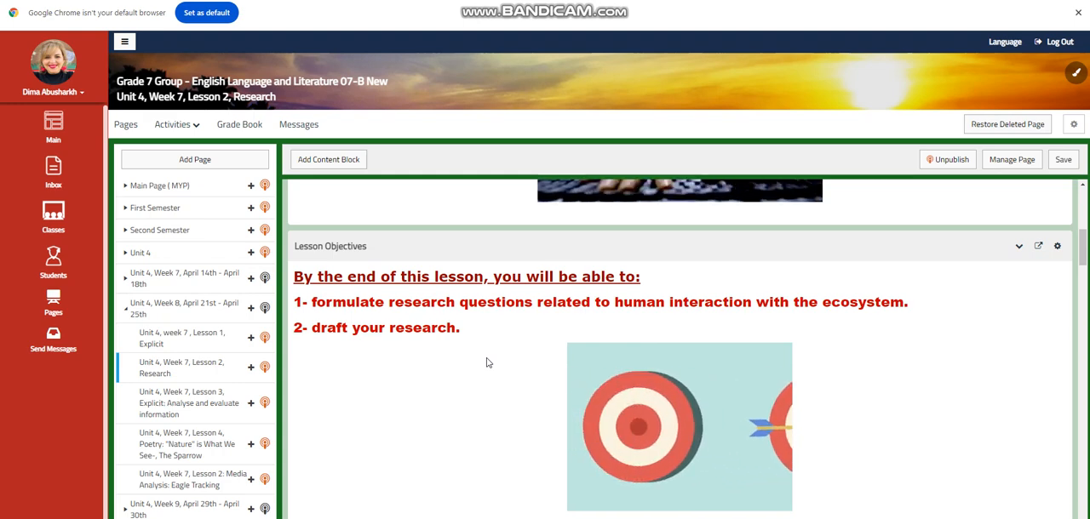
scroll("down", 3)
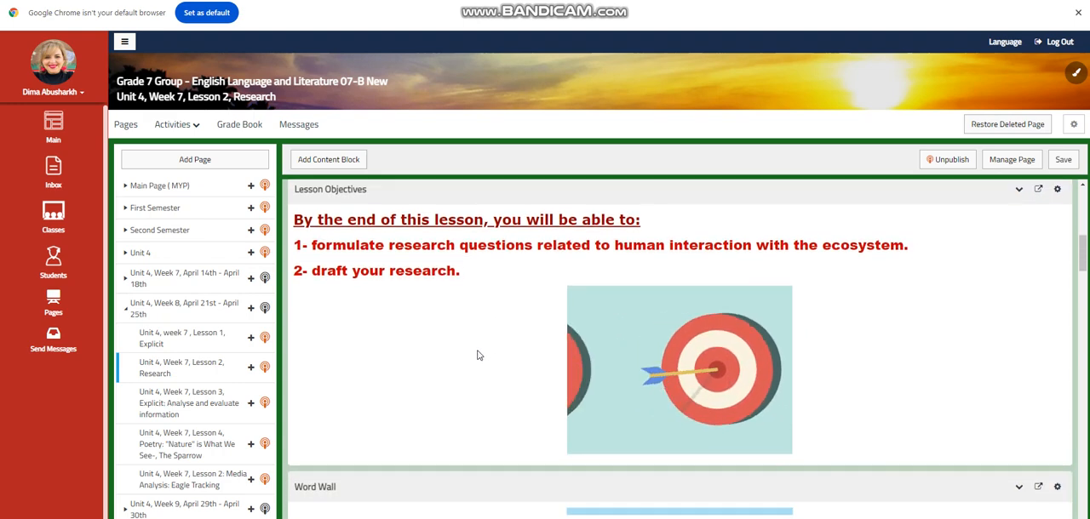
scroll("down", 3)
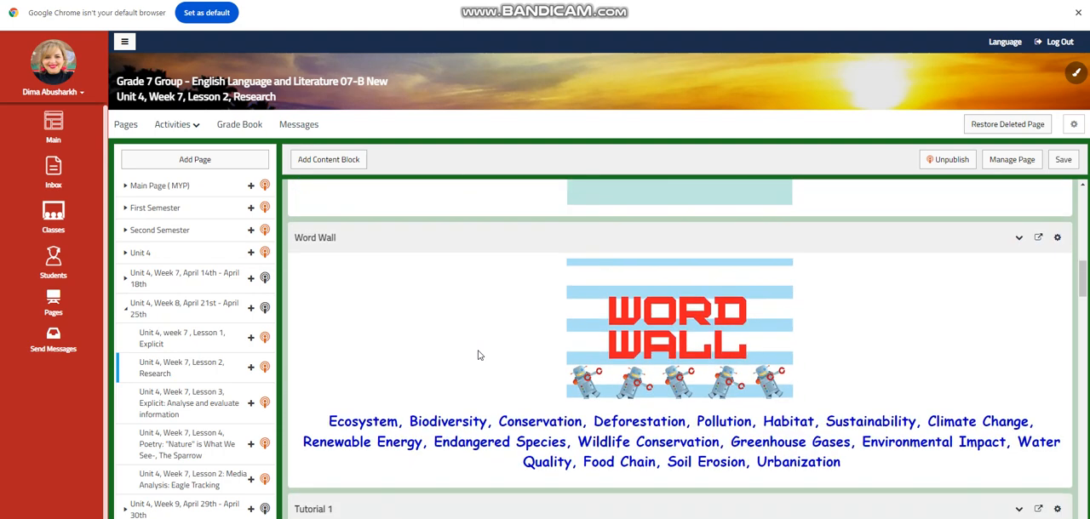
scroll("down", 3)
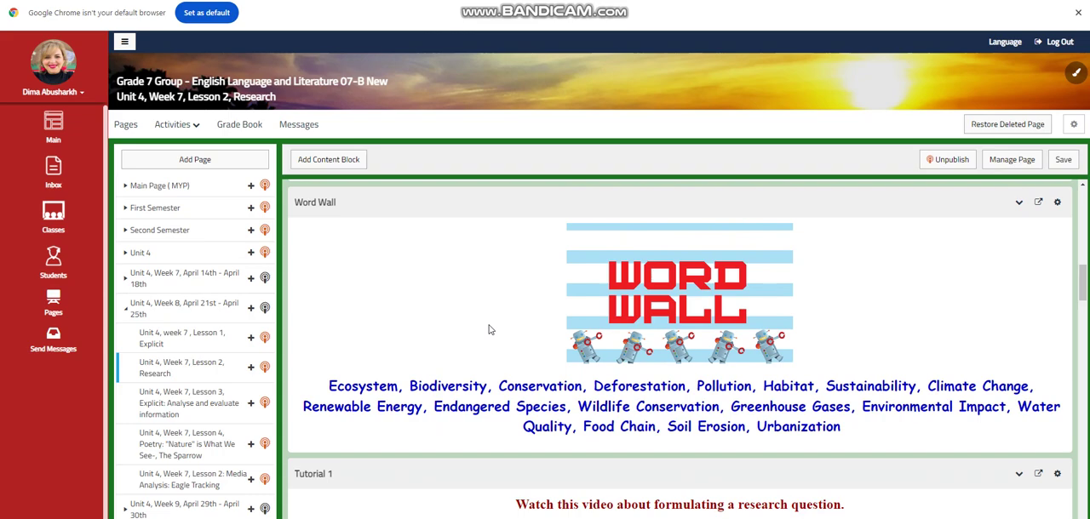
scroll("down", 3)
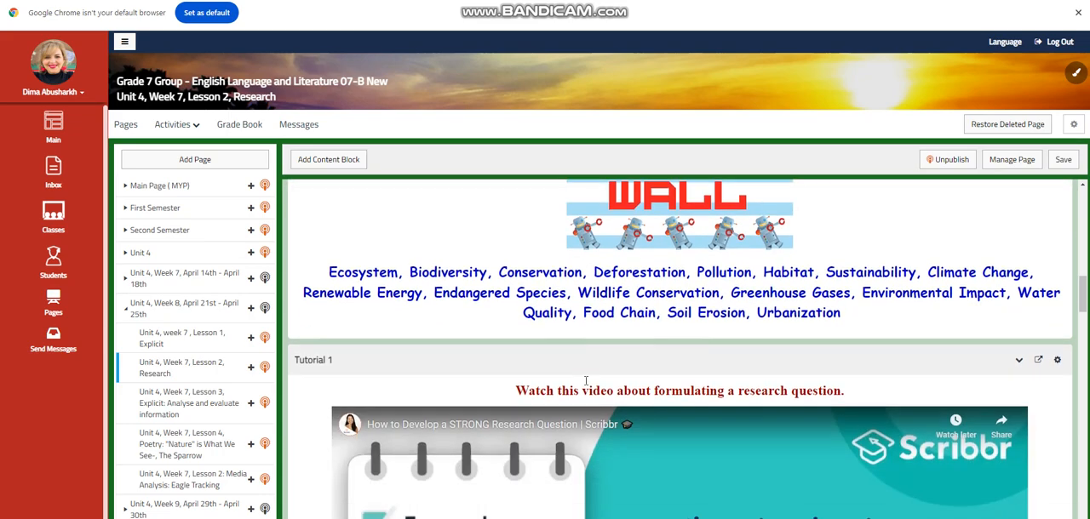
scroll("down", 3)
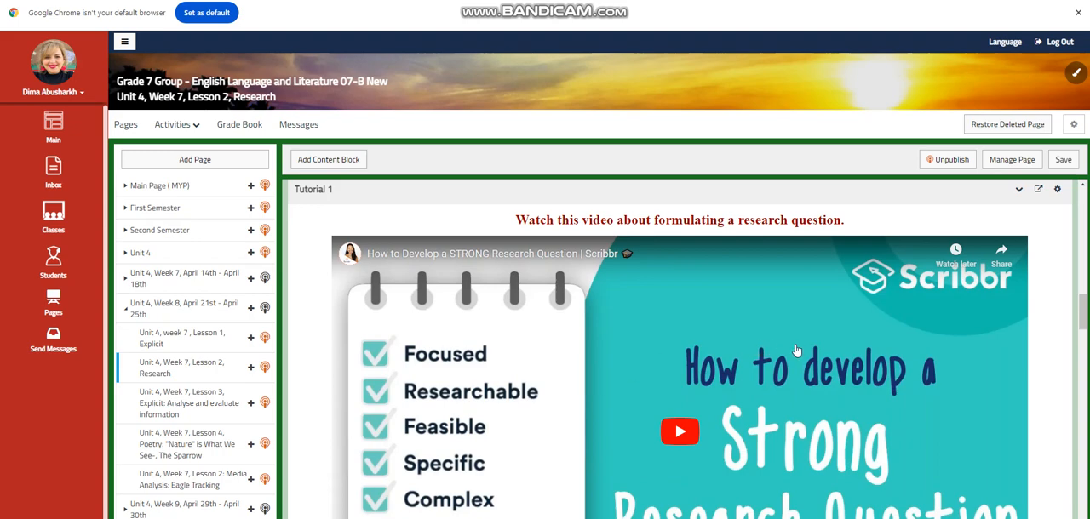
Read Interactive Activity #1, Tutorial #2, Further Practice, Challenging Question and Self Assessment down to 'What to do tomorrow?'.
scroll("down", 3)
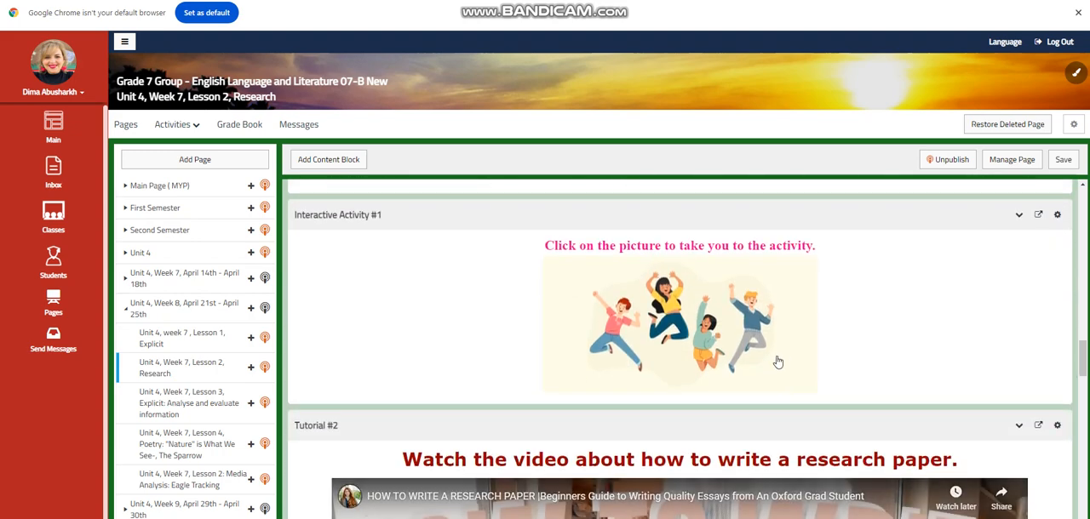
scroll("down", 3)
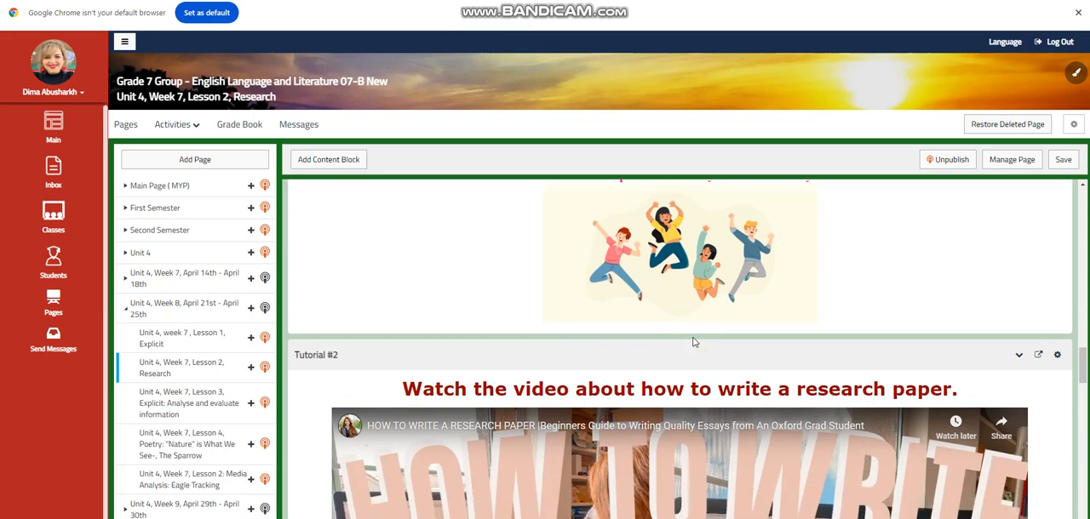
scroll("down", 3)
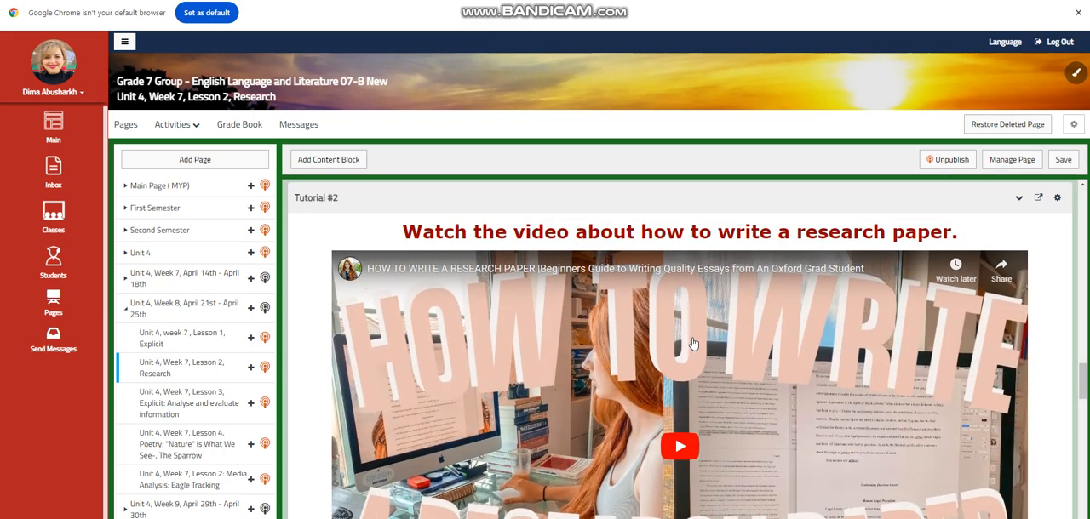
scroll("down", 3)
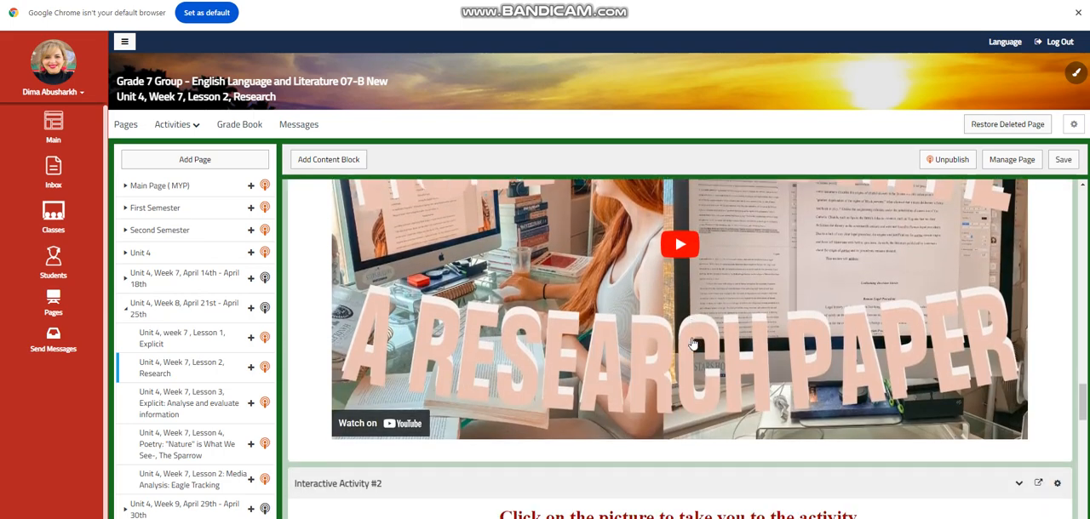
scroll("down", 3)
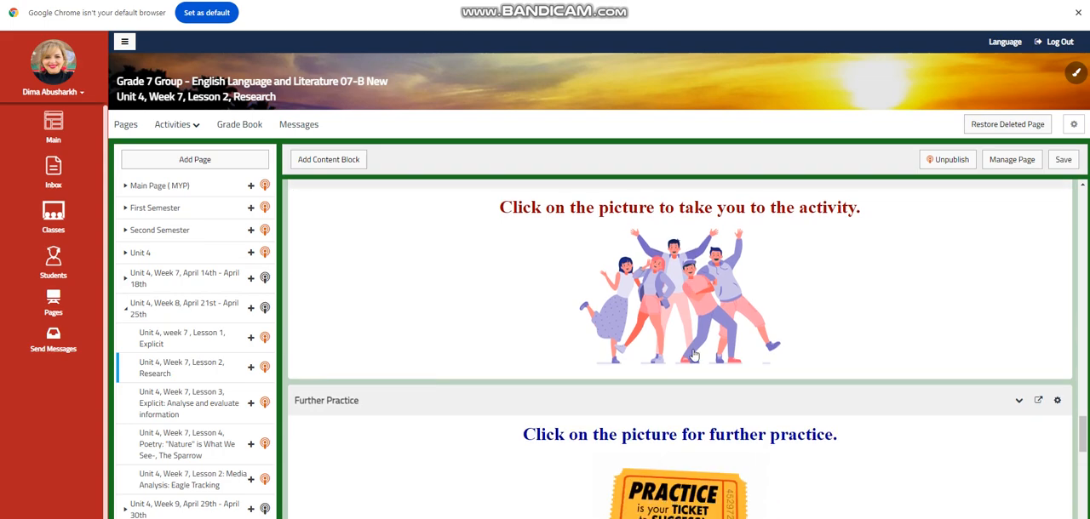
scroll("down", 3)
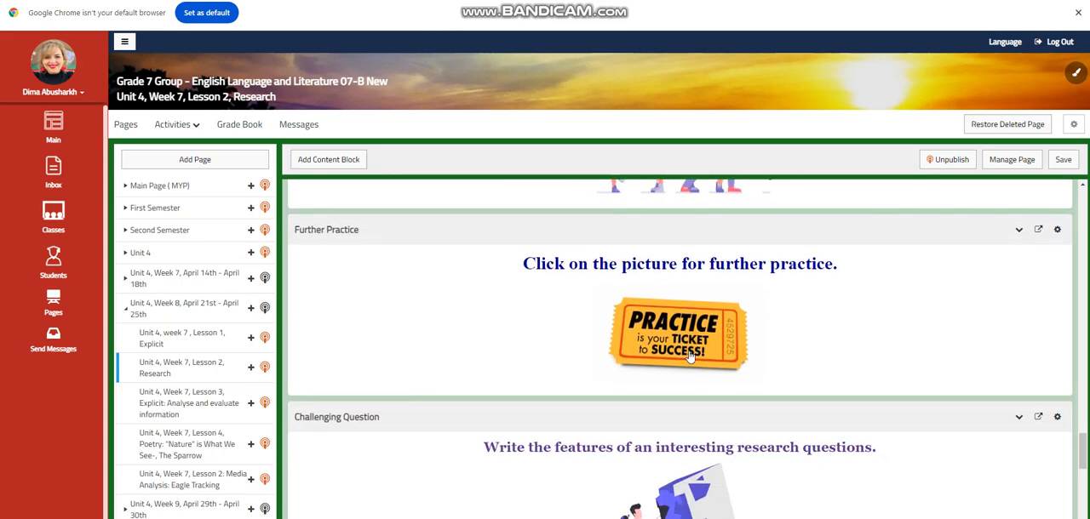
scroll("down", 3)
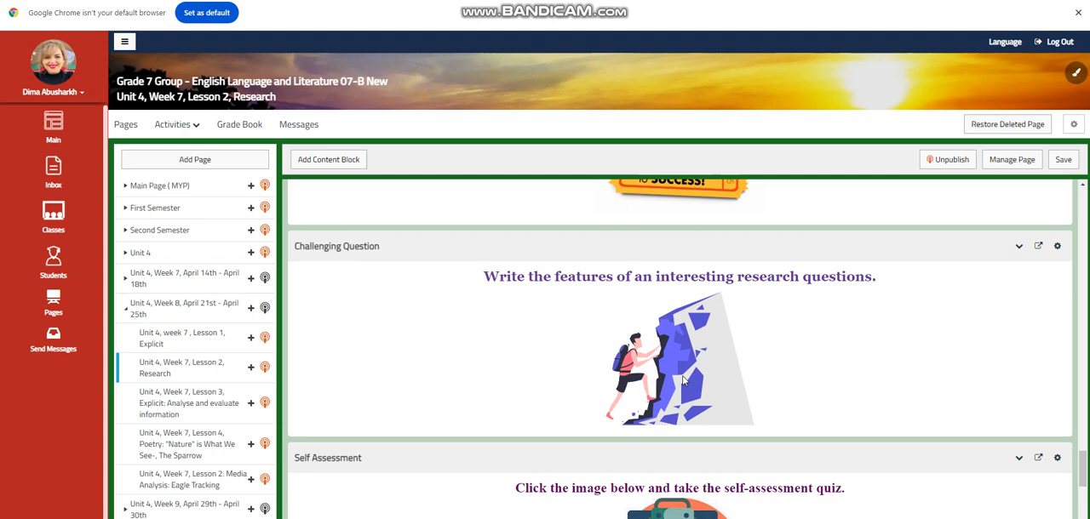
scroll("down", 3)
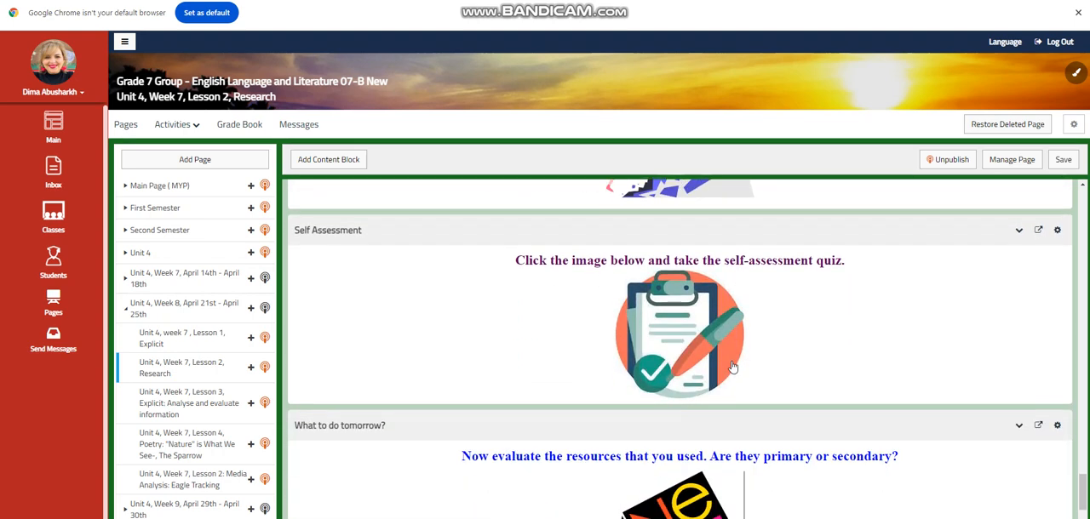
scroll("down", 3)
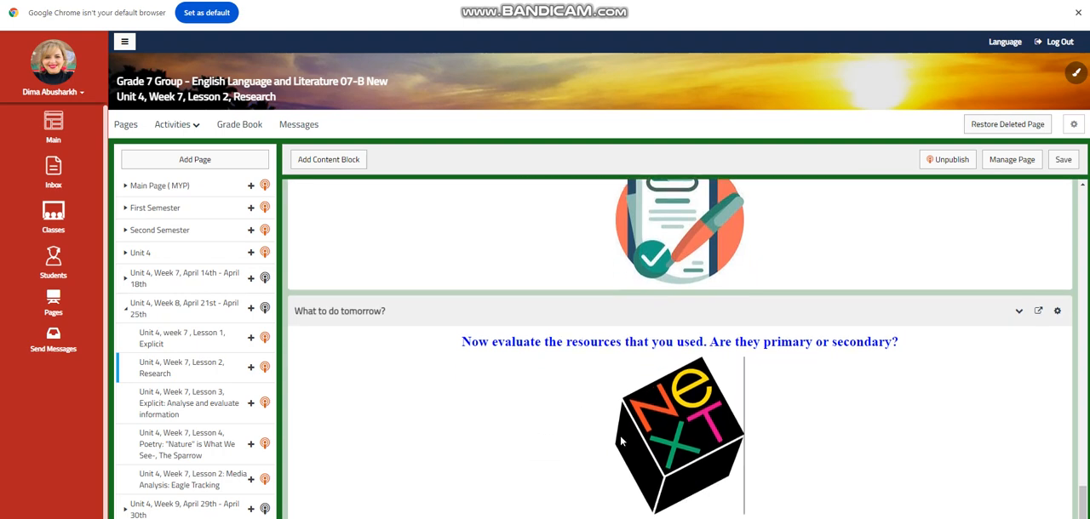
mouse_move(524, 388)
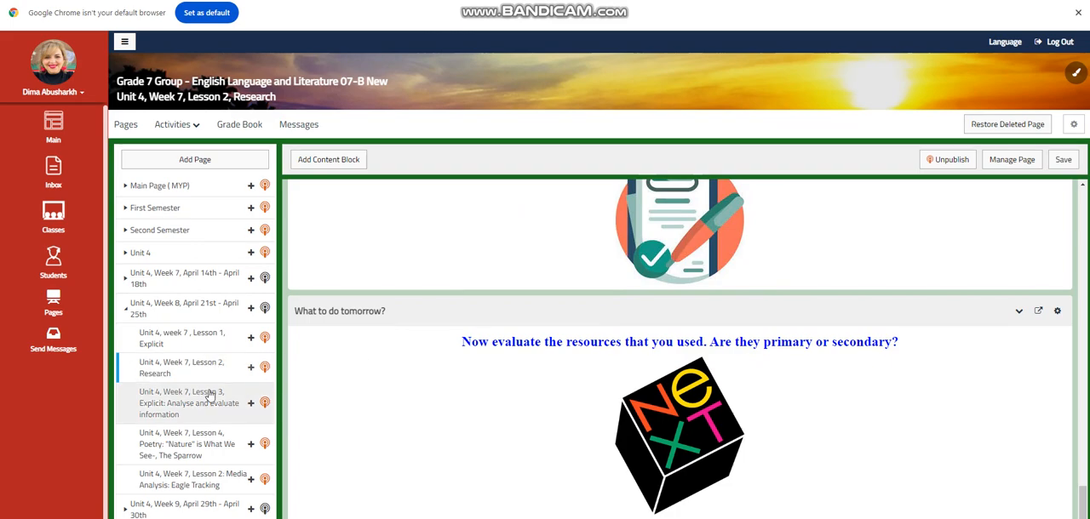
View Lesson 3's objectives, Word Wall and source-evaluation Tutorial 1 video down to Interactive Activity #1.
left_click(180, 402)
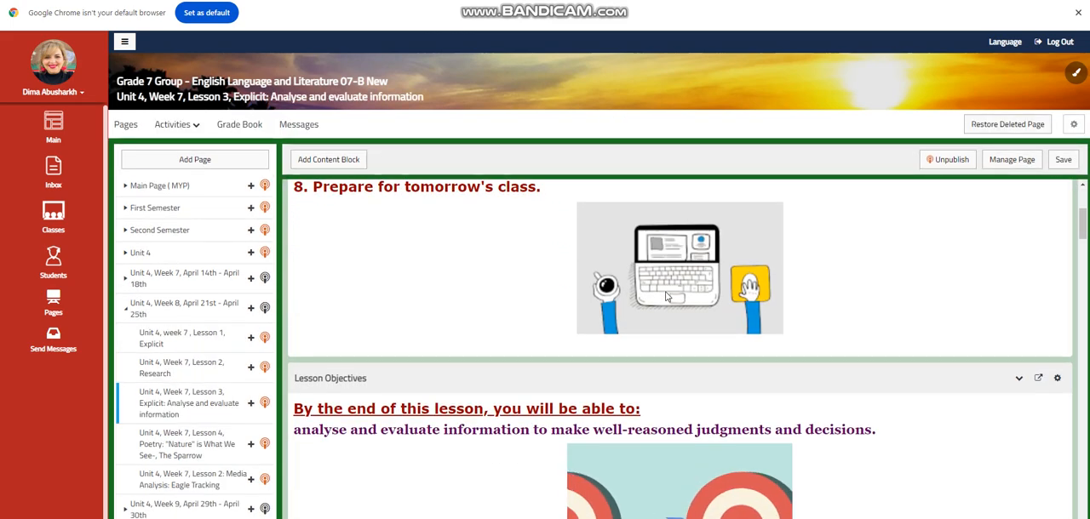
scroll("down", 3)
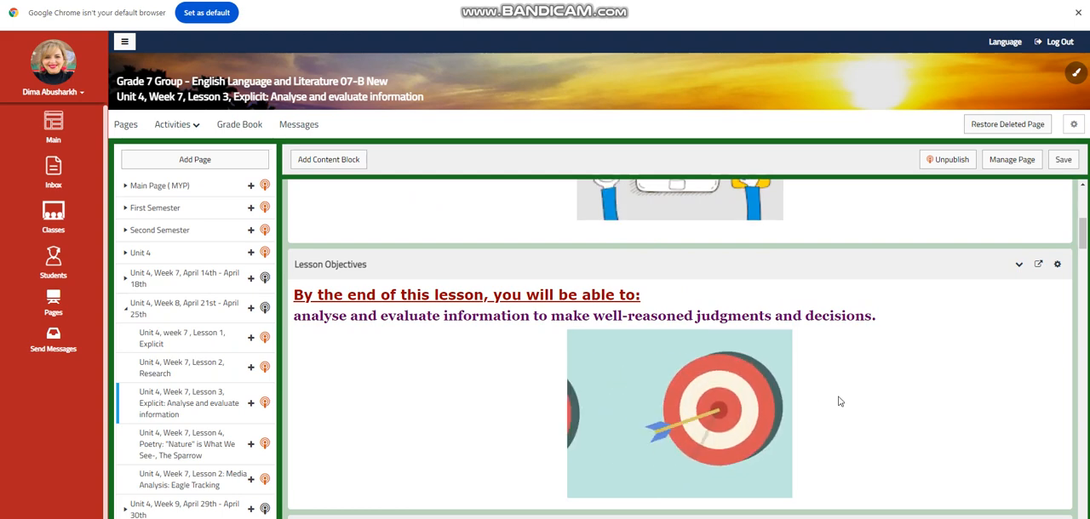
scroll("down", 3)
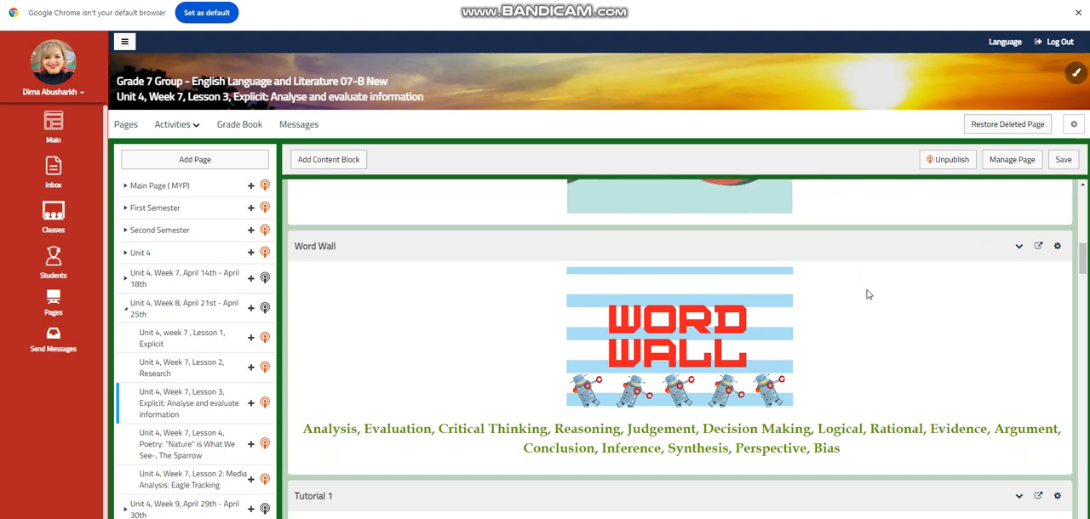
mouse_move(919, 334)
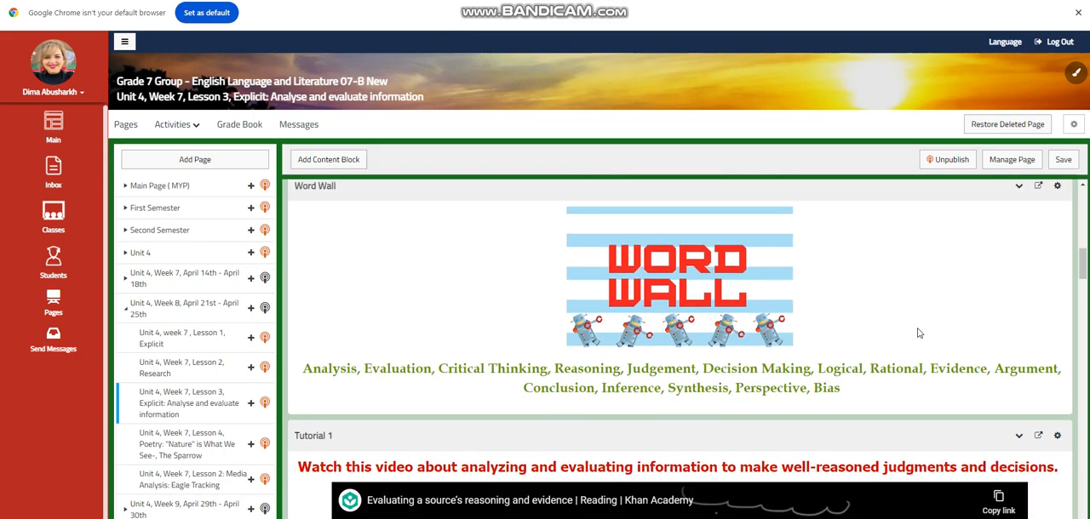
scroll("down", 3)
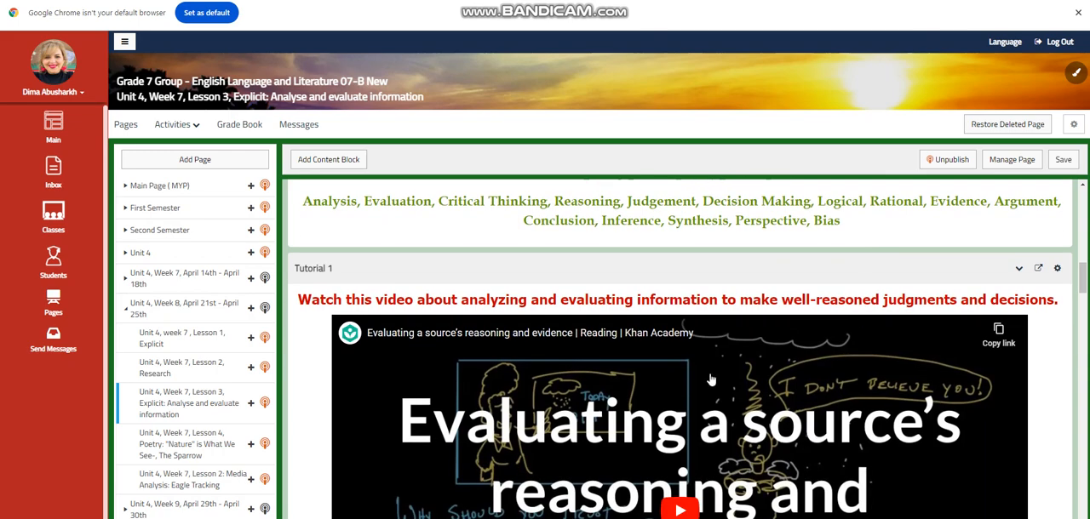
scroll("down", 3)
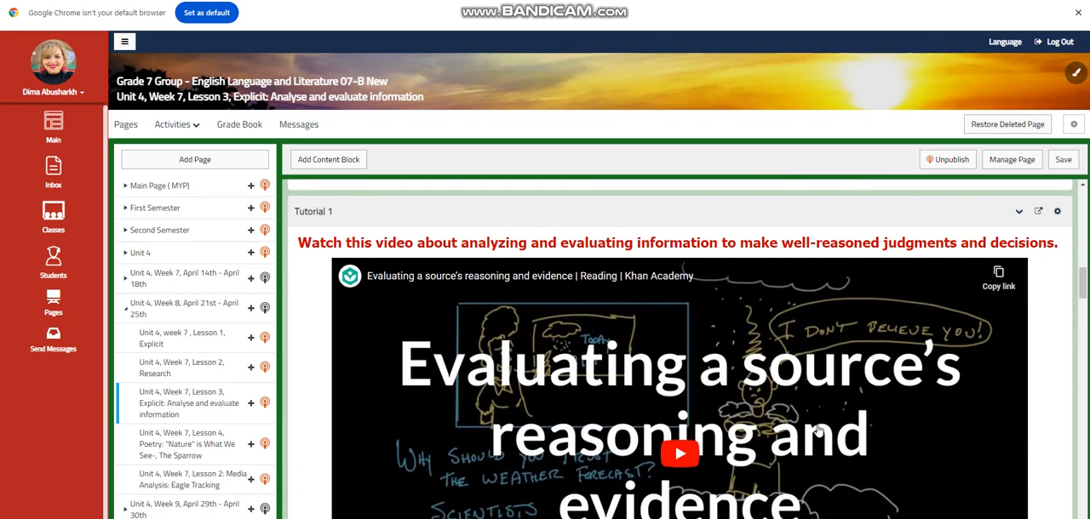
scroll("down", 3)
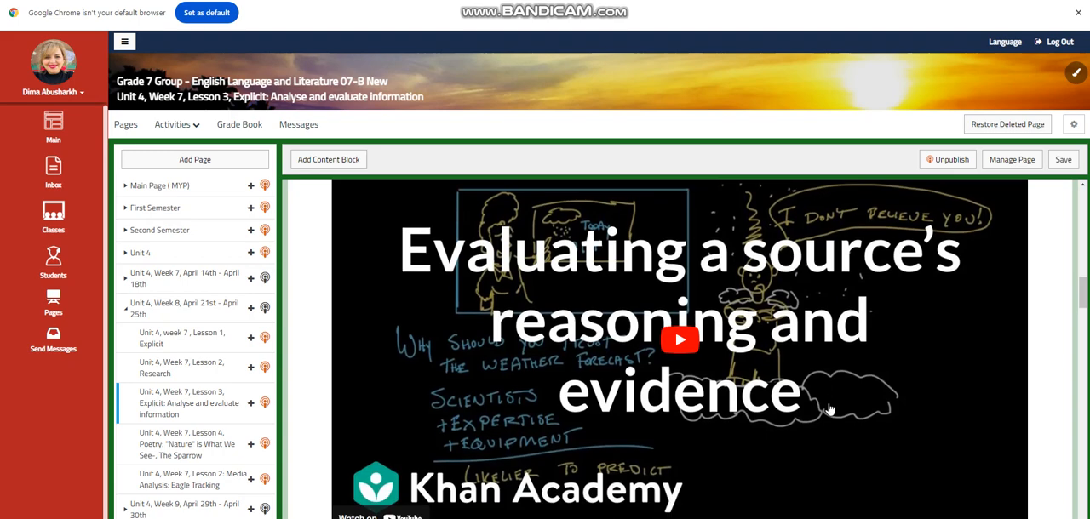
scroll("down", 3)
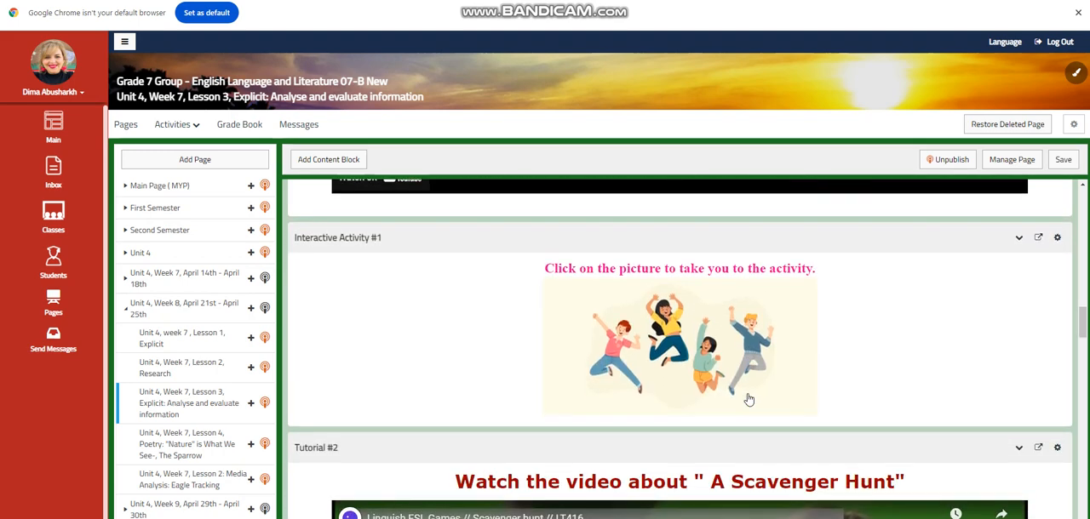
Peek at the Tutorial #2 Scavenger Hunt block's Edit/Copy/Move/Delete menu unused, then show Interactive Activity #2's six-item group search list.
scroll("down", 3)
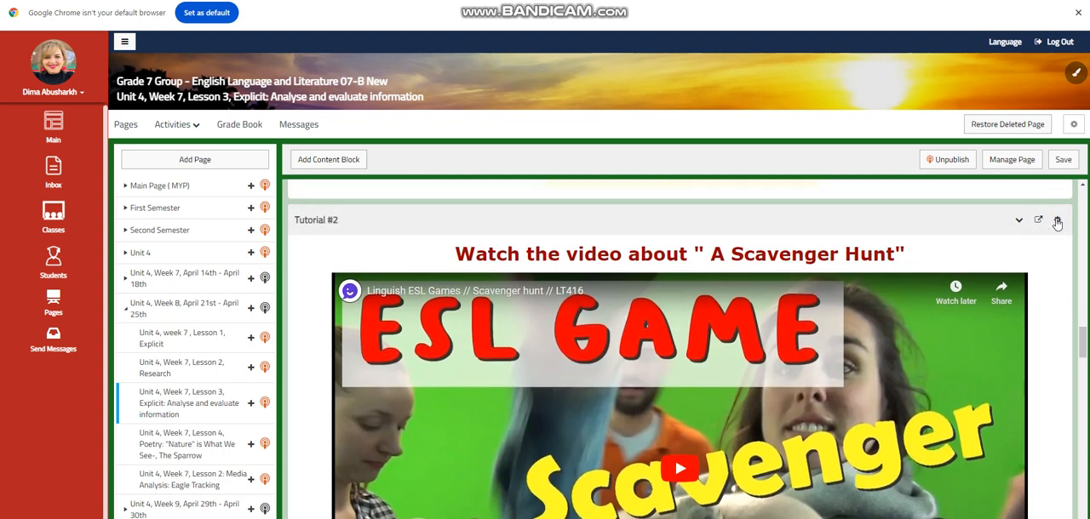
left_click(1056, 220)
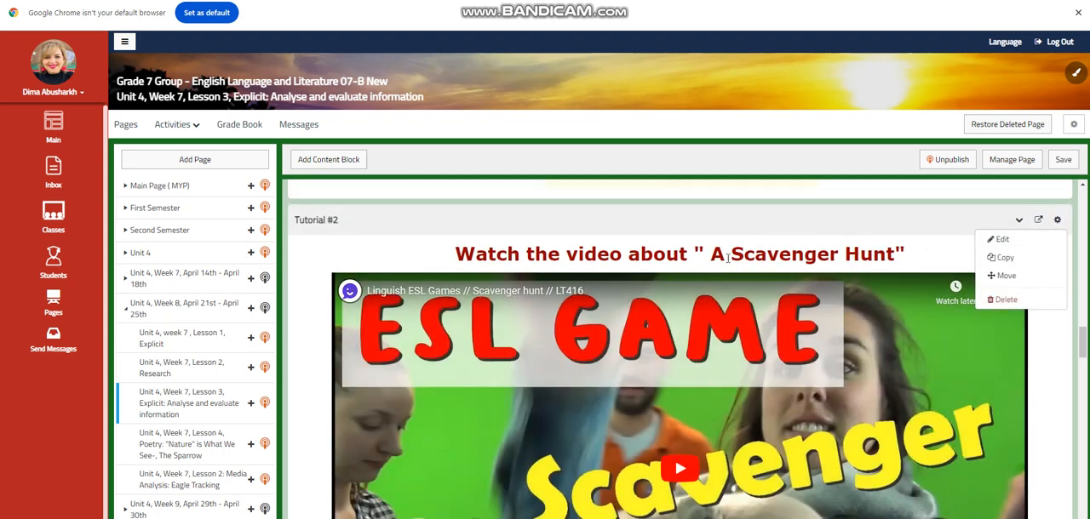
left_click(1001, 238)
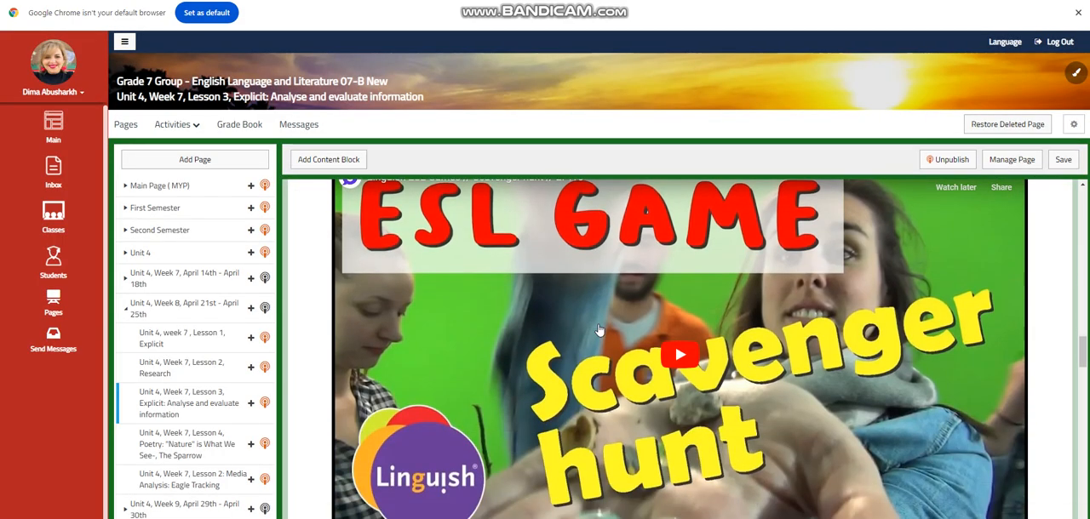
scroll("down", 3)
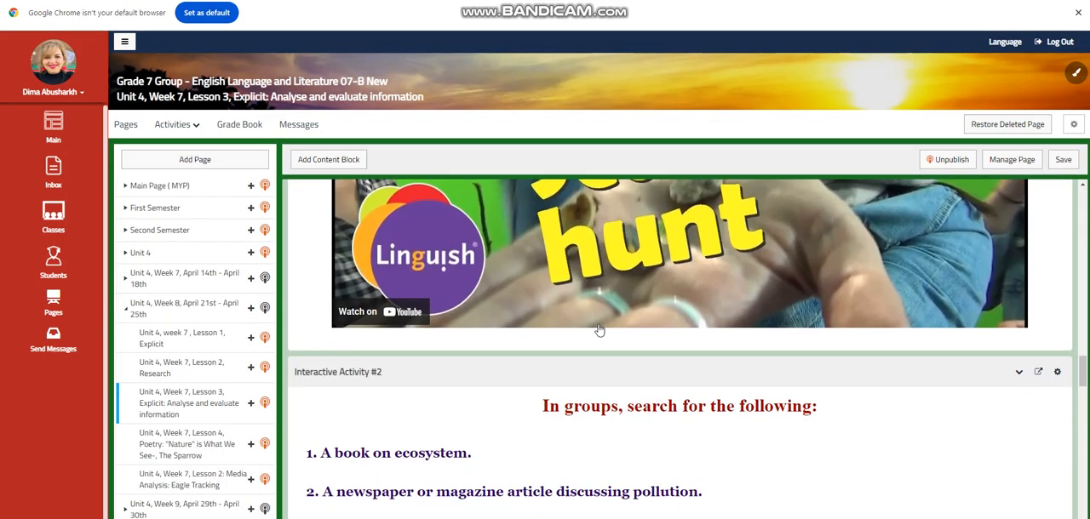
scroll("down", 3)
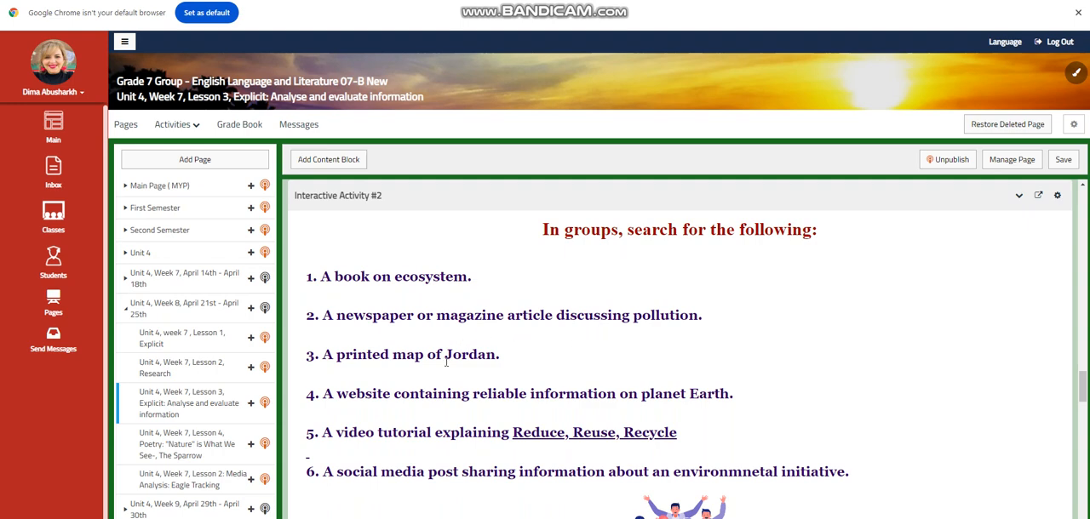
mouse_move(543, 294)
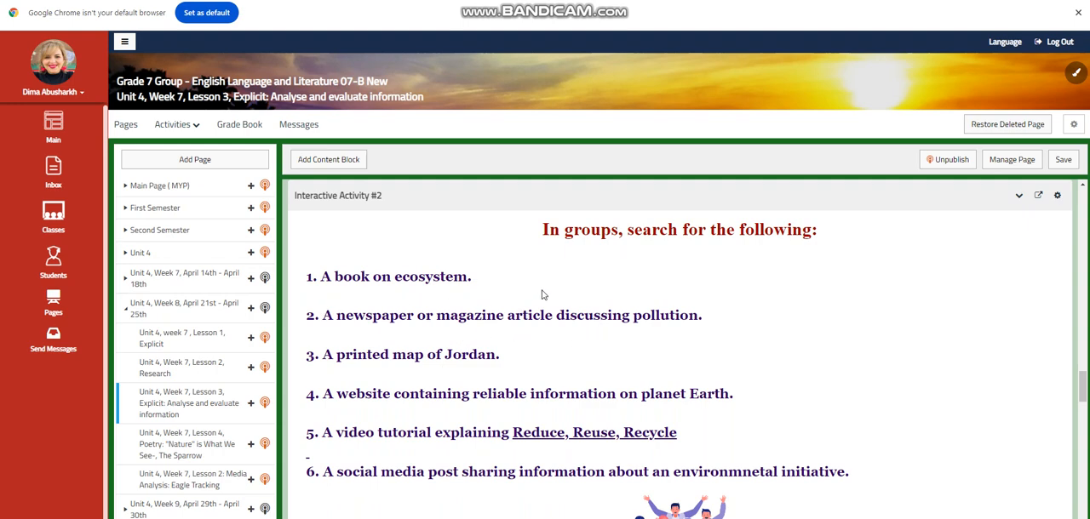
mouse_move(611, 354)
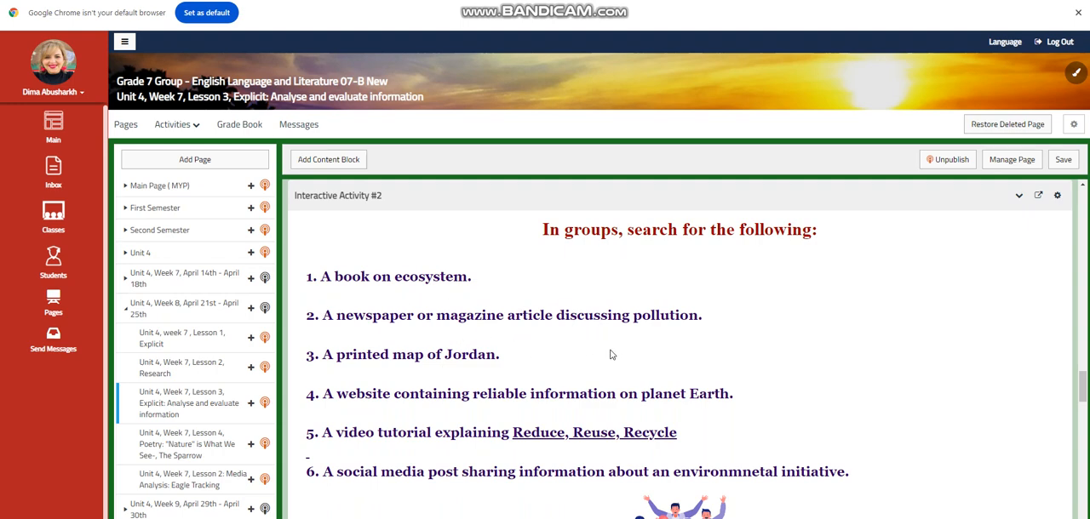
mouse_move(602, 361)
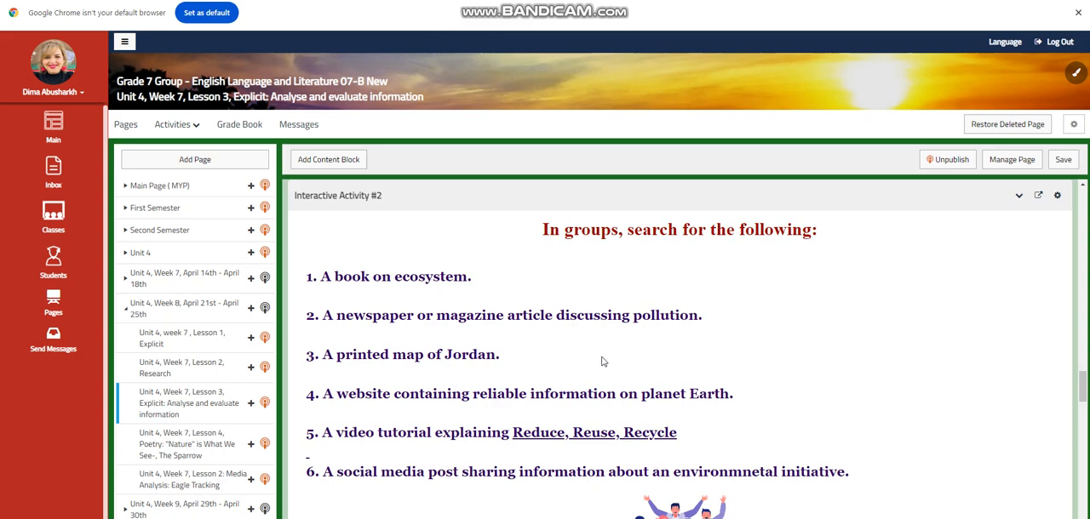
scroll("down", 3)
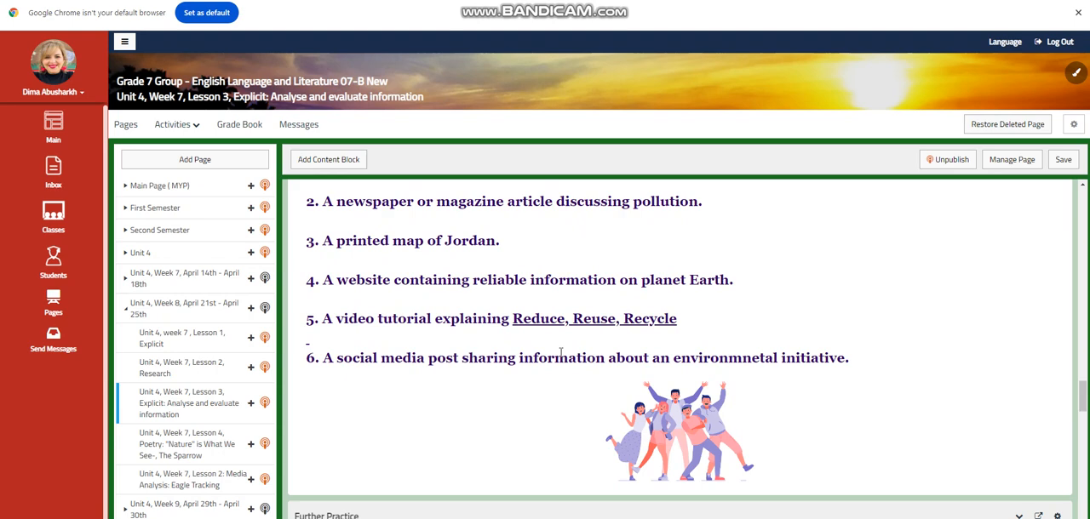
mouse_move(456, 334)
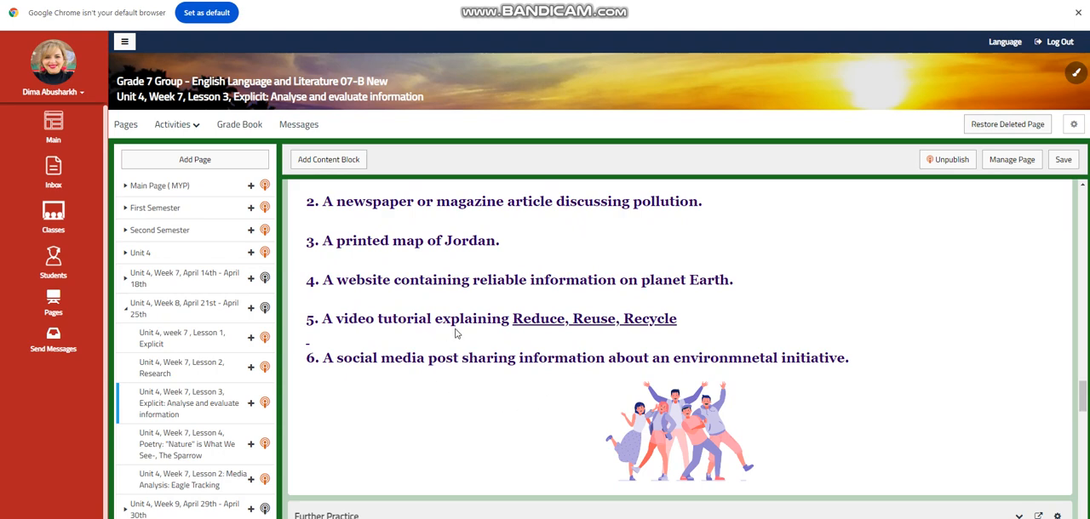
mouse_move(718, 324)
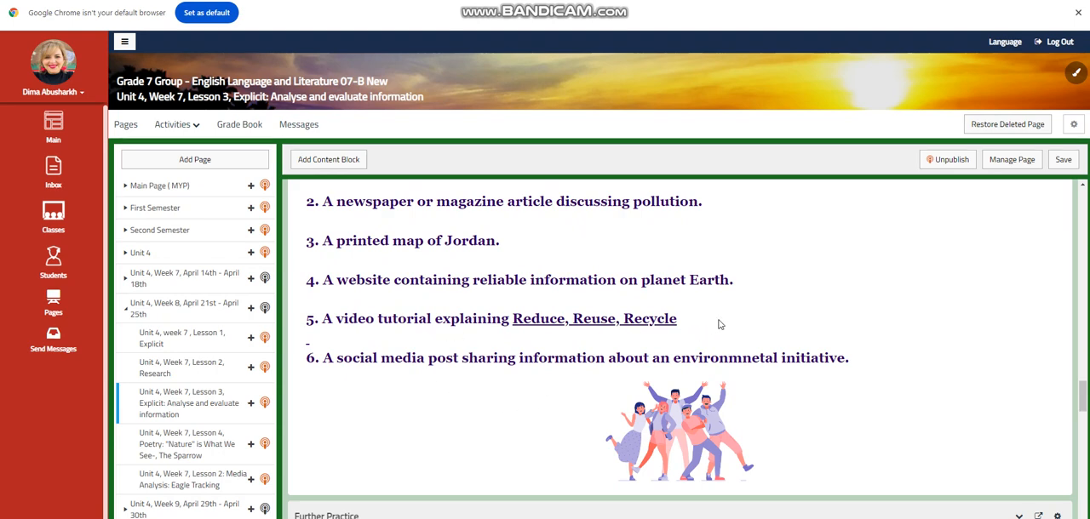
scroll("down", 3)
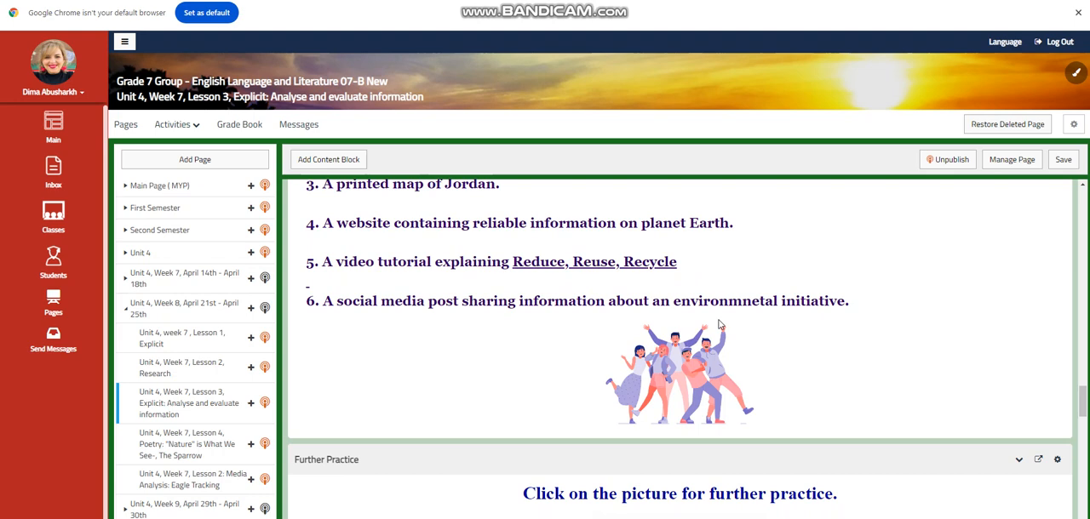
scroll("down", 3)
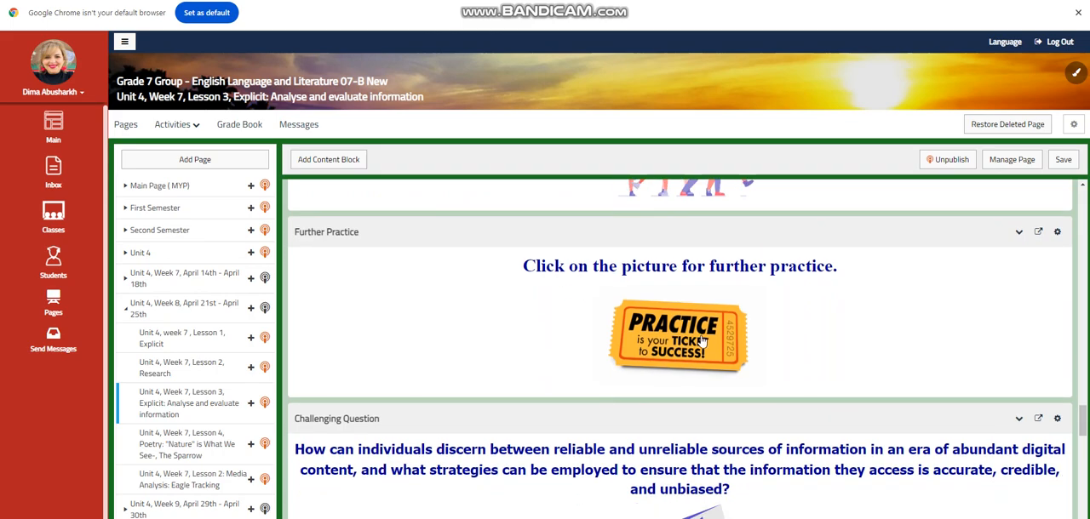
scroll("down", 3)
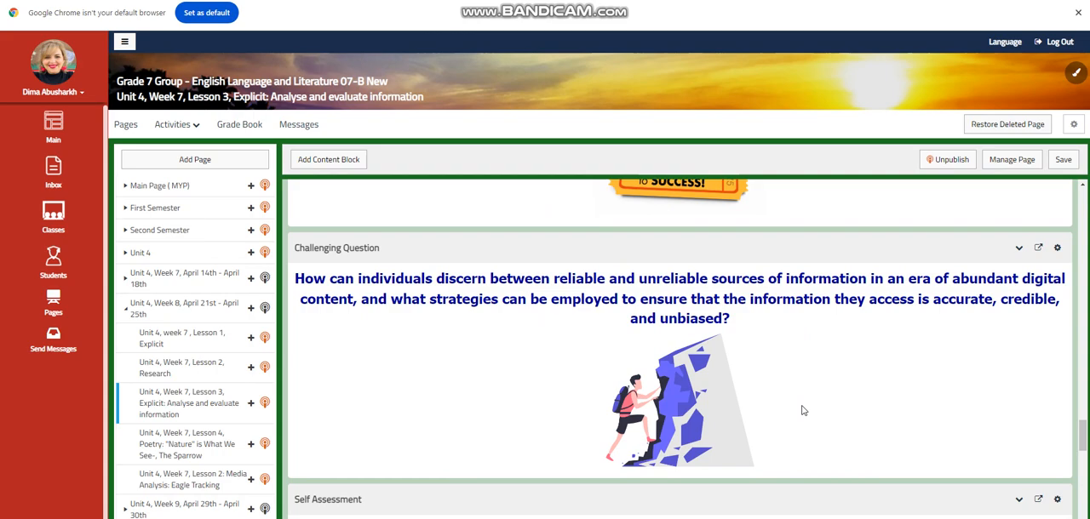
mouse_move(588, 466)
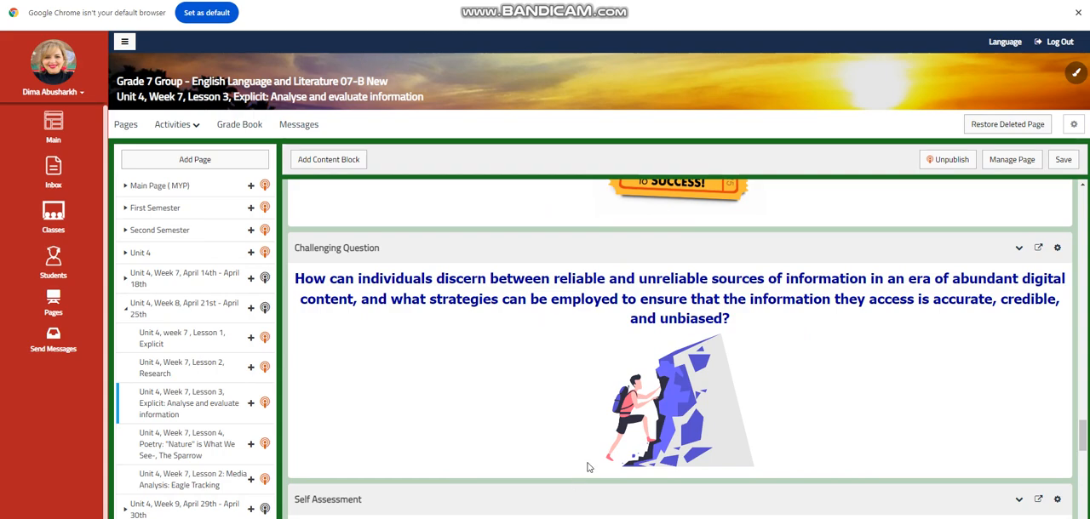
scroll("down", 3)
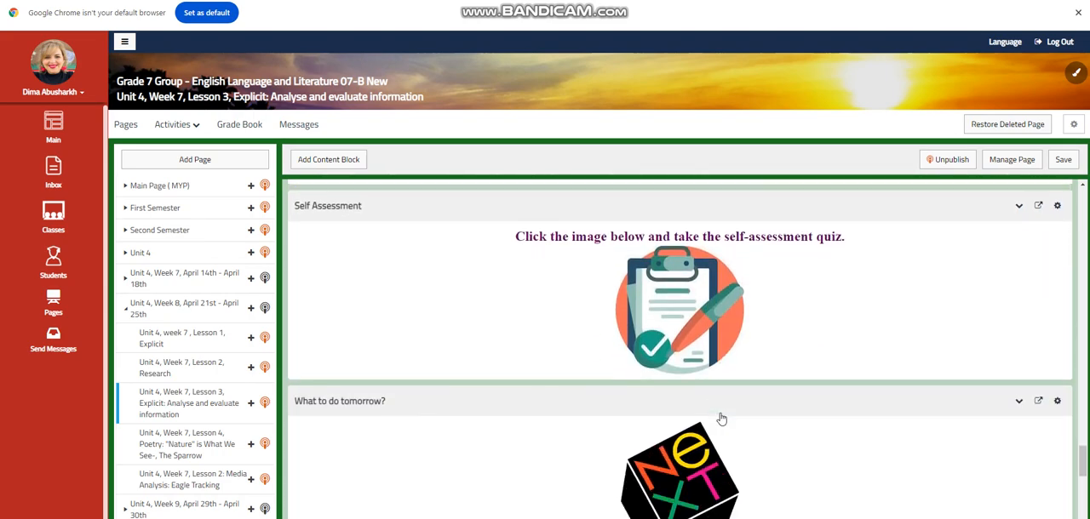
scroll("down", 3)
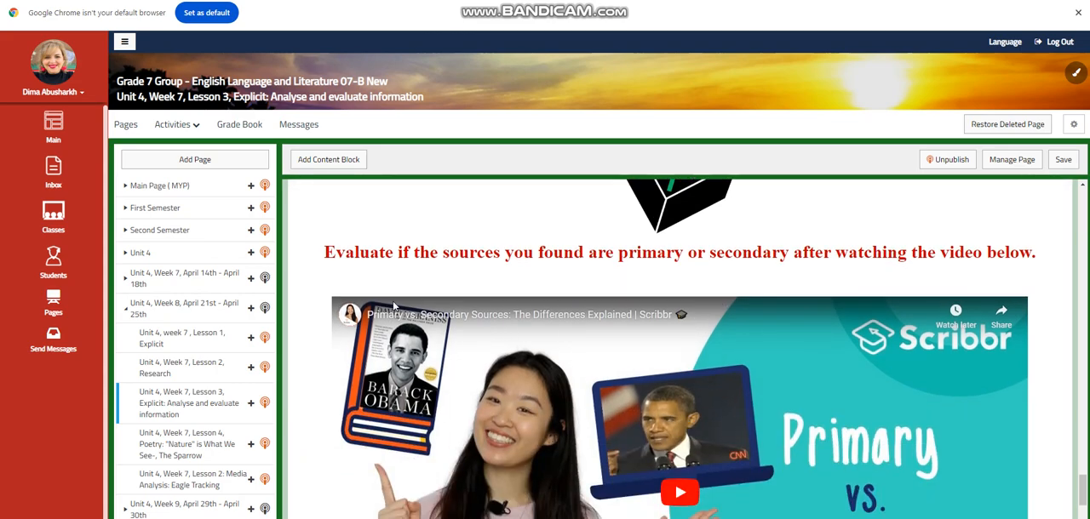
mouse_move(525, 272)
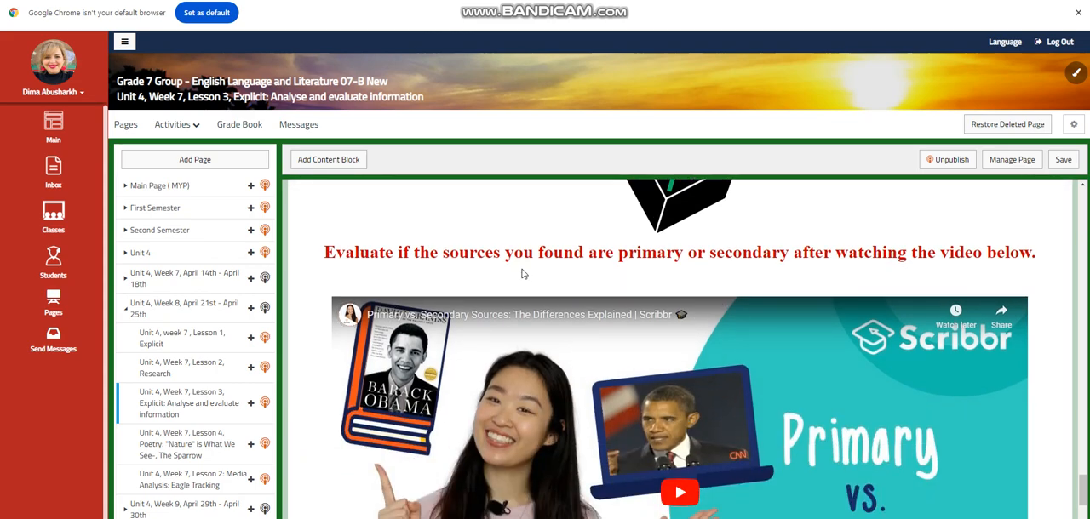
mouse_move(749, 268)
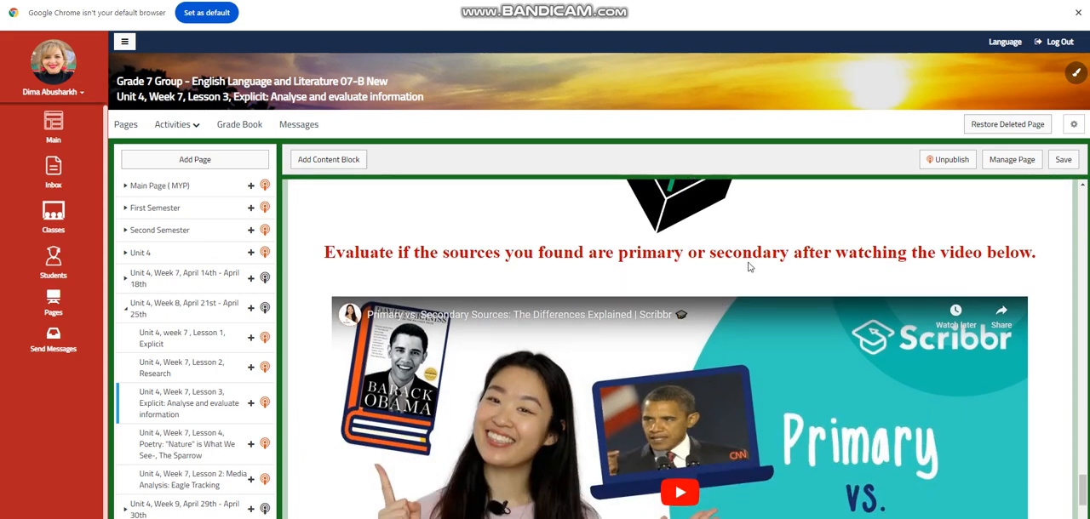
scroll("down", 3)
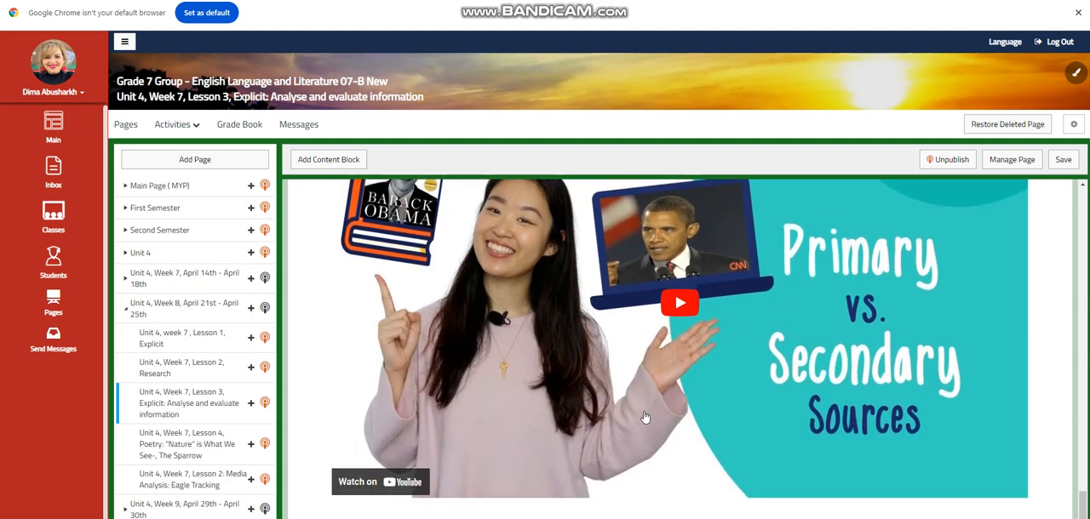
mouse_move(174, 456)
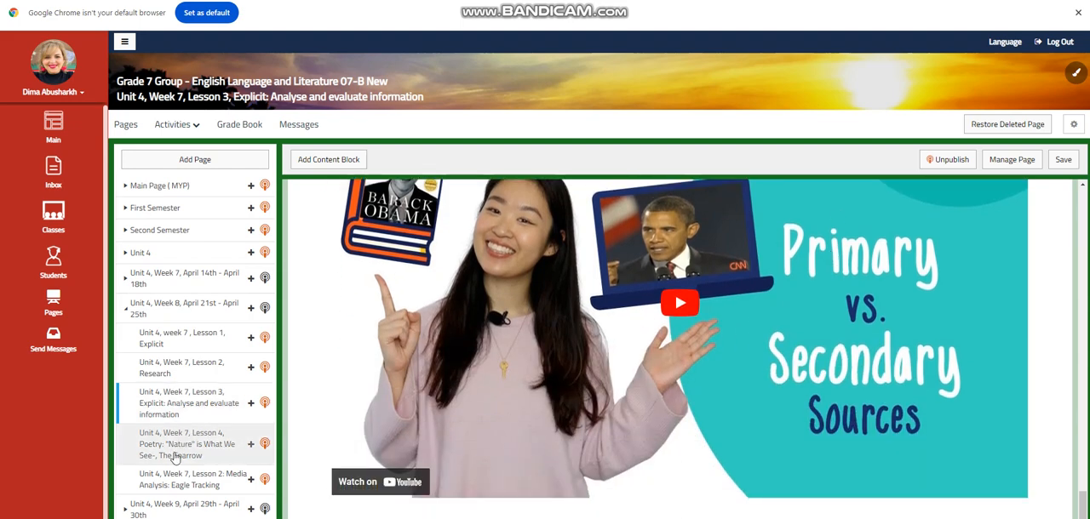
View the Lesson 4 poetry page's opening blocks on 'Nature is What We See' and 'The Sparrow'.
left_click(187, 443)
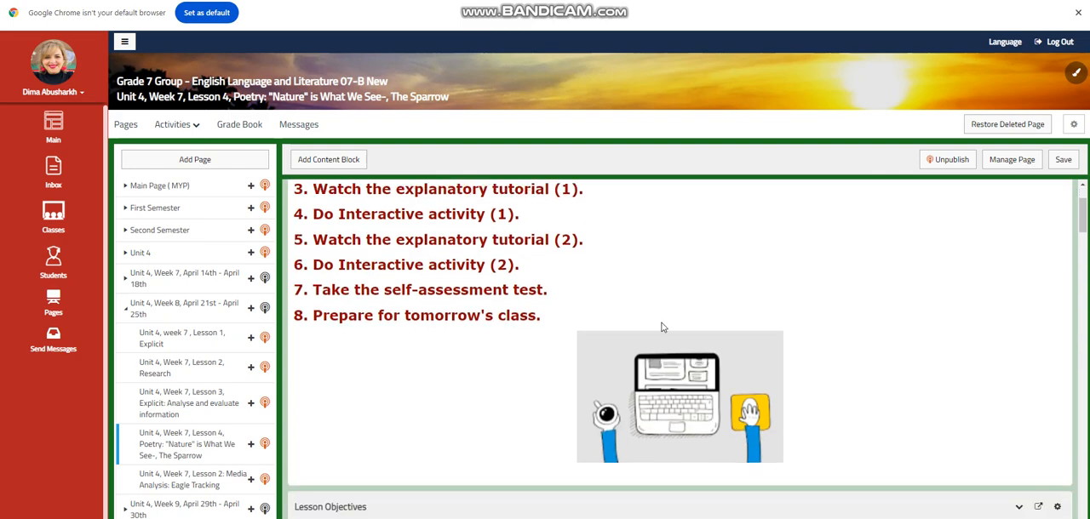
scroll("down", 3)
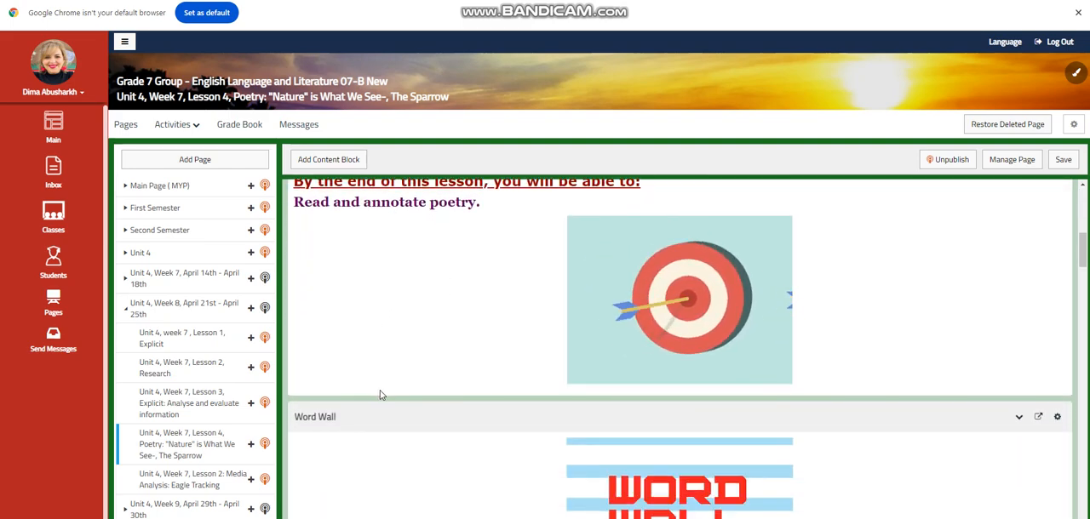
scroll("down", 3)
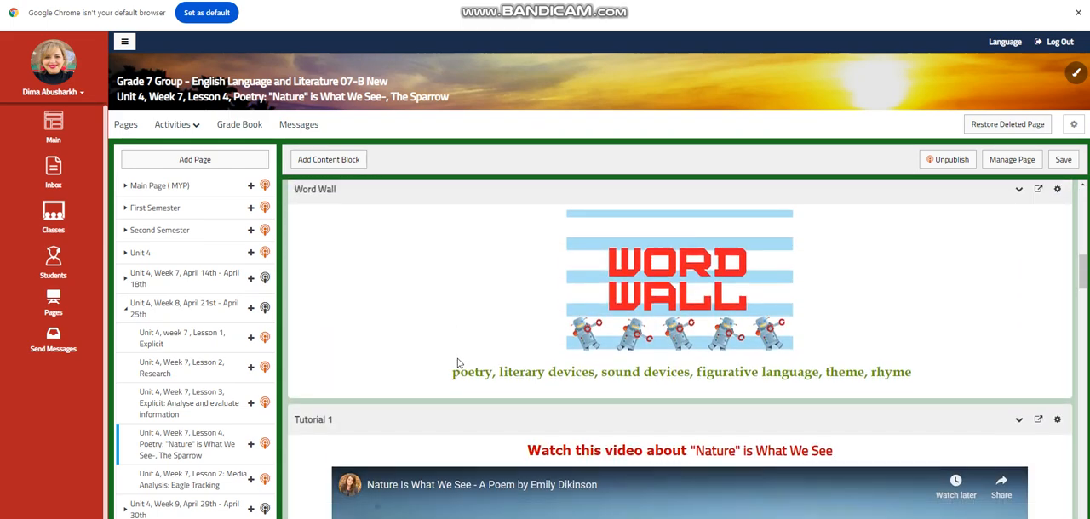
mouse_move(552, 409)
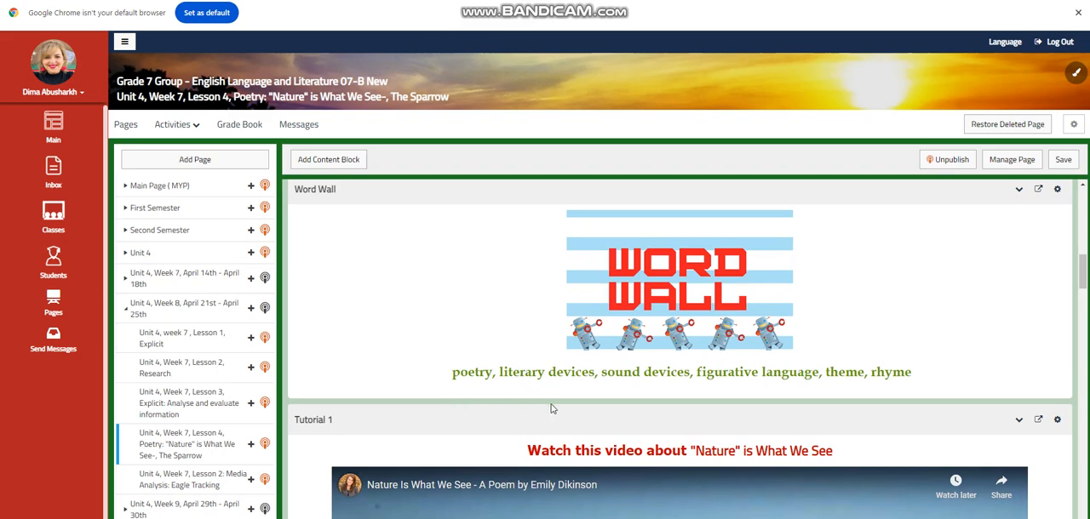
mouse_move(652, 392)
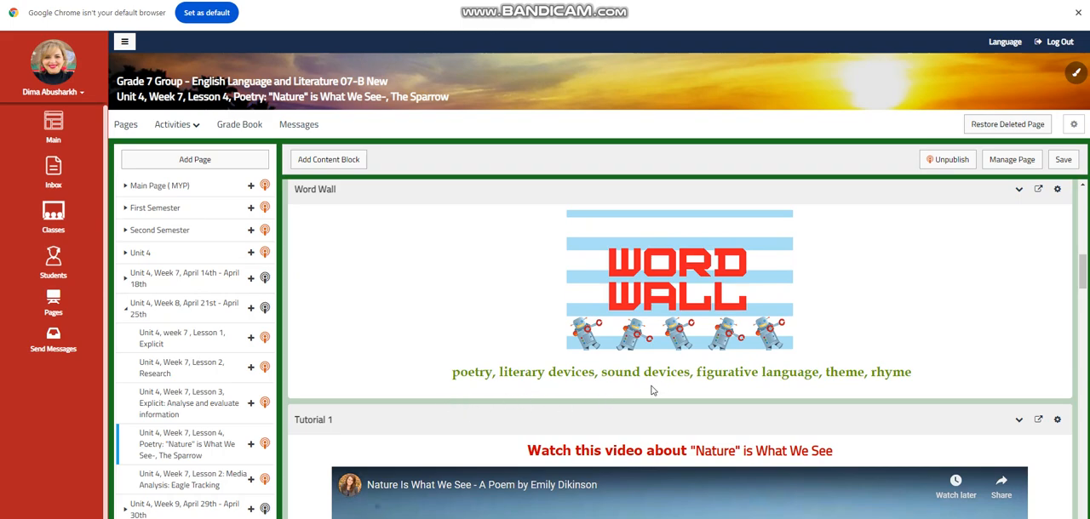
scroll("down", 3)
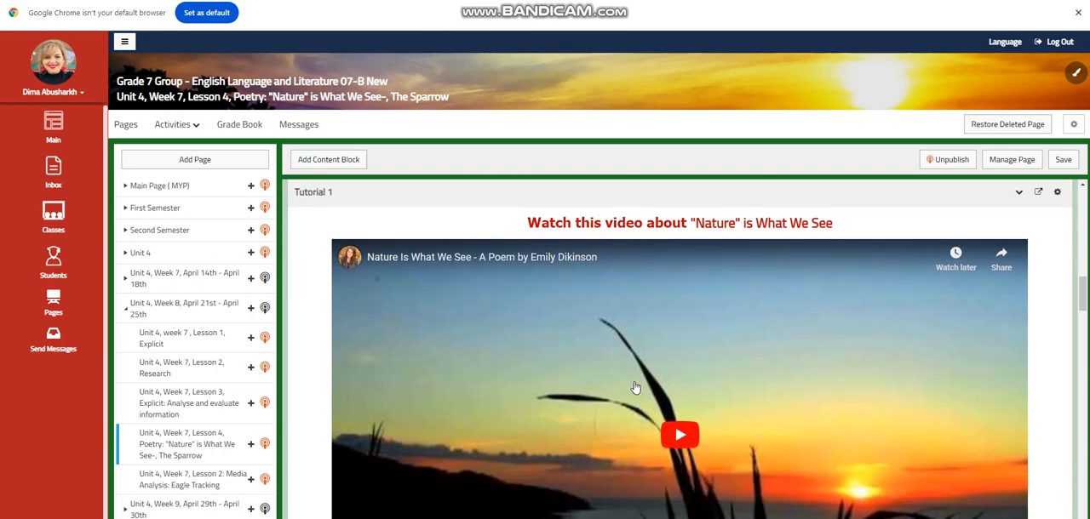
scroll("down", 3)
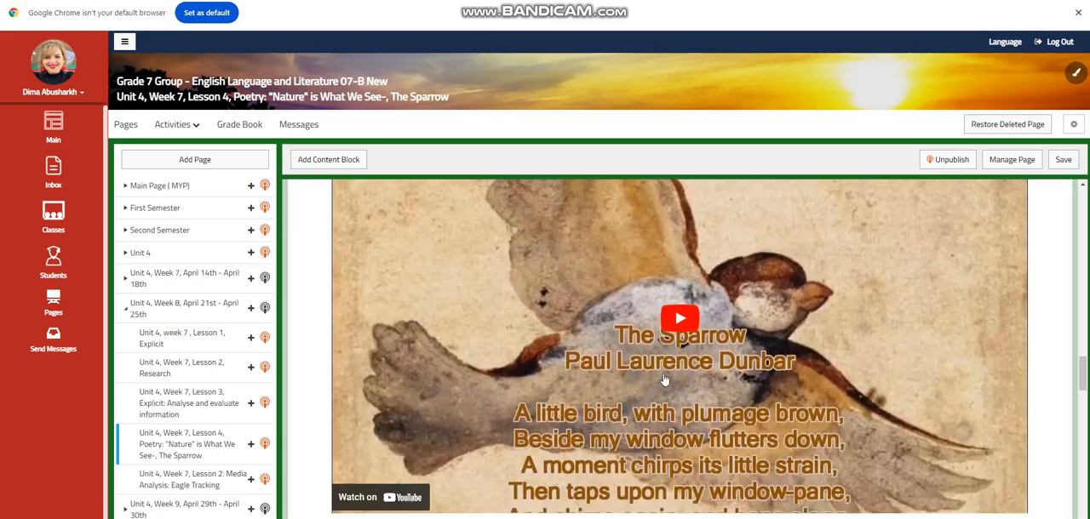
scroll("down", 3)
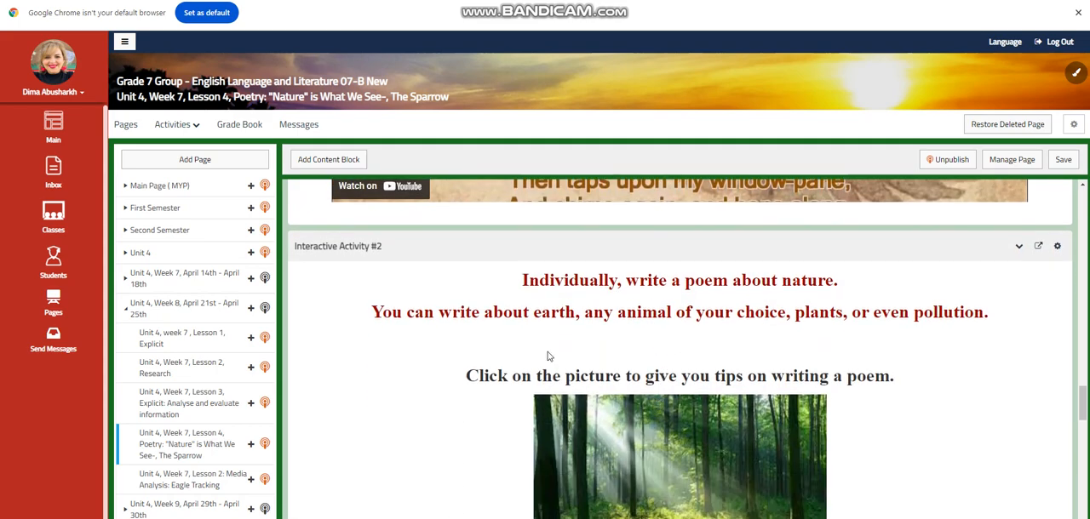
mouse_move(620, 345)
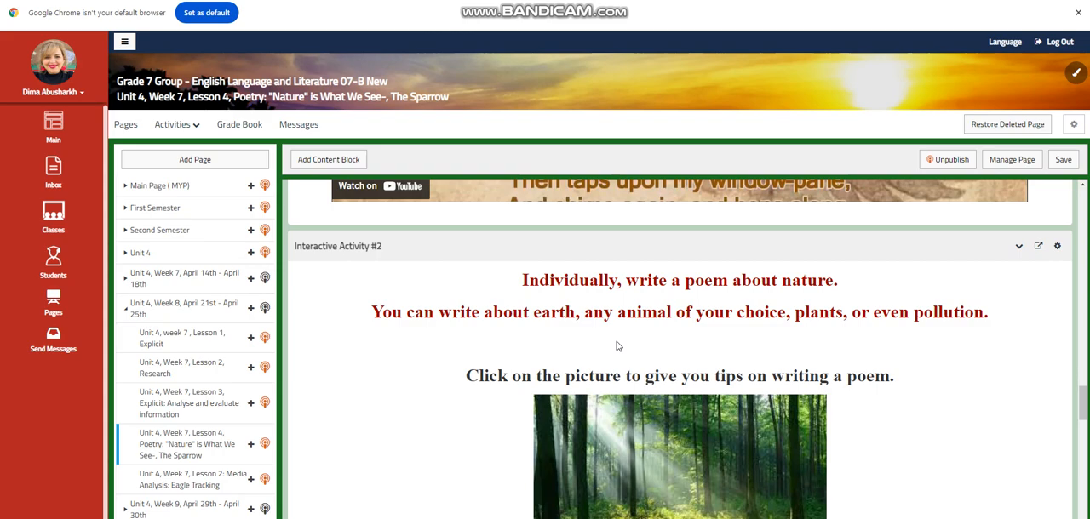
mouse_move(628, 357)
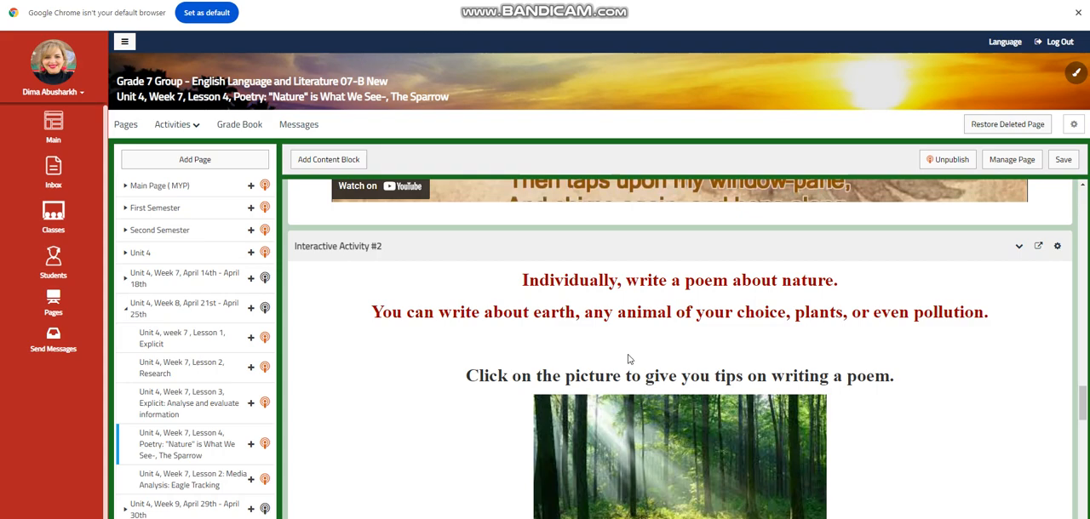
Continue through the remaining Lesson 4 blocks down to the Venn-diagram homework task.
scroll("down", 3)
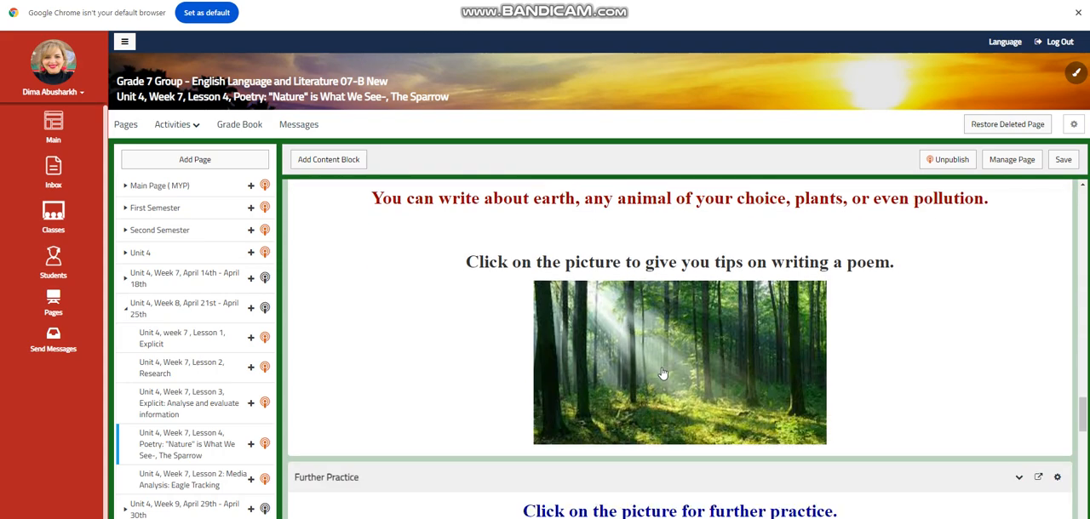
scroll("down", 3)
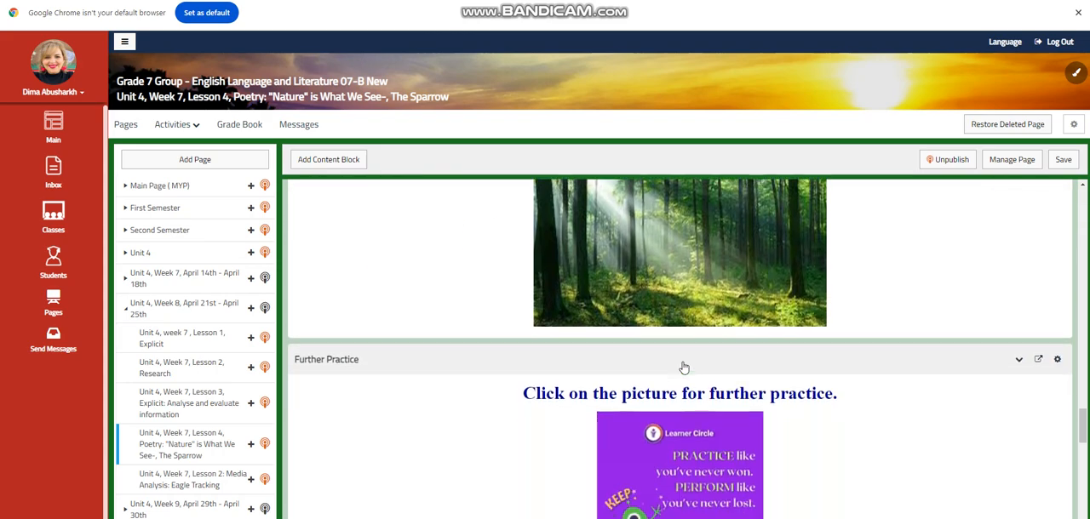
scroll("down", 3)
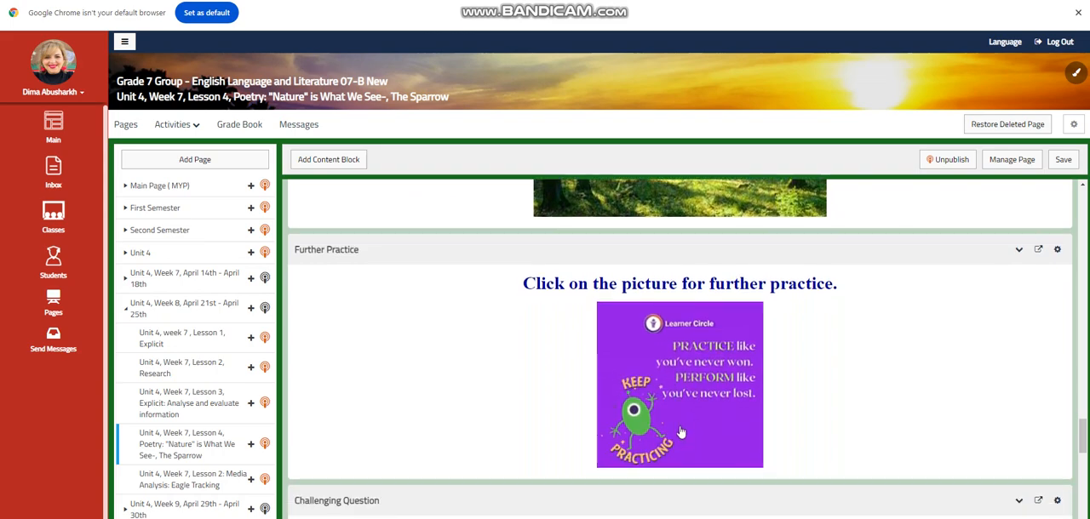
scroll("down", 3)
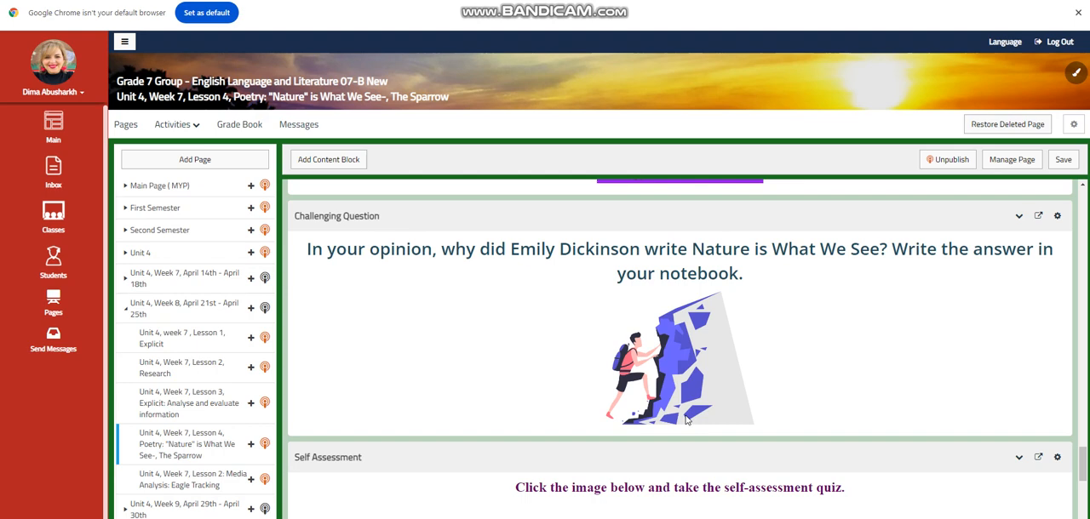
mouse_move(834, 330)
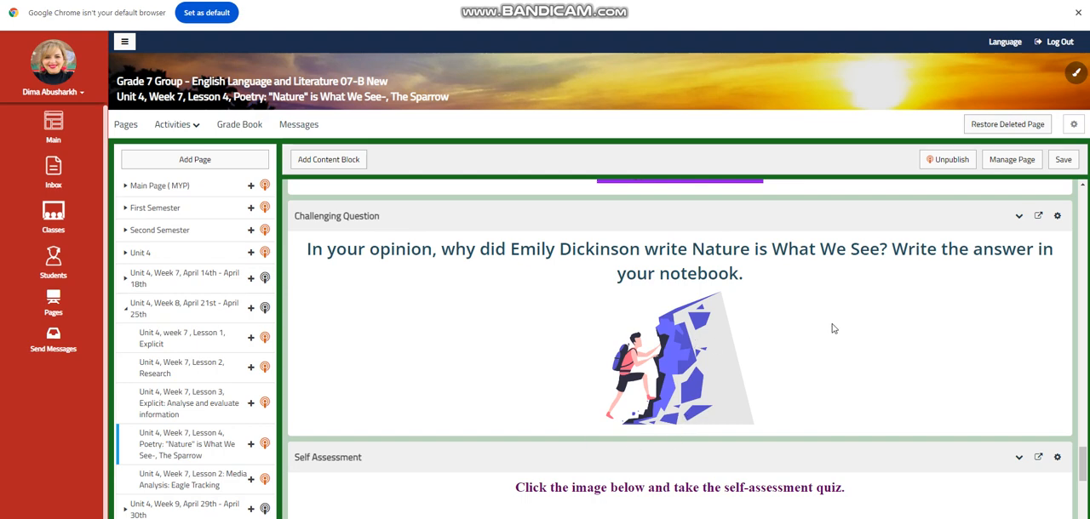
scroll("down", 3)
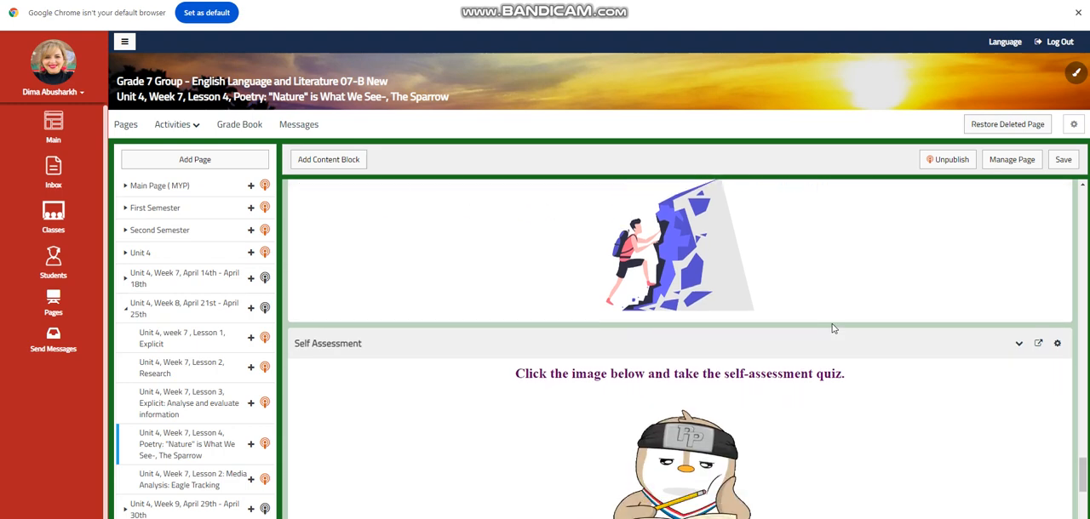
scroll("down", 3)
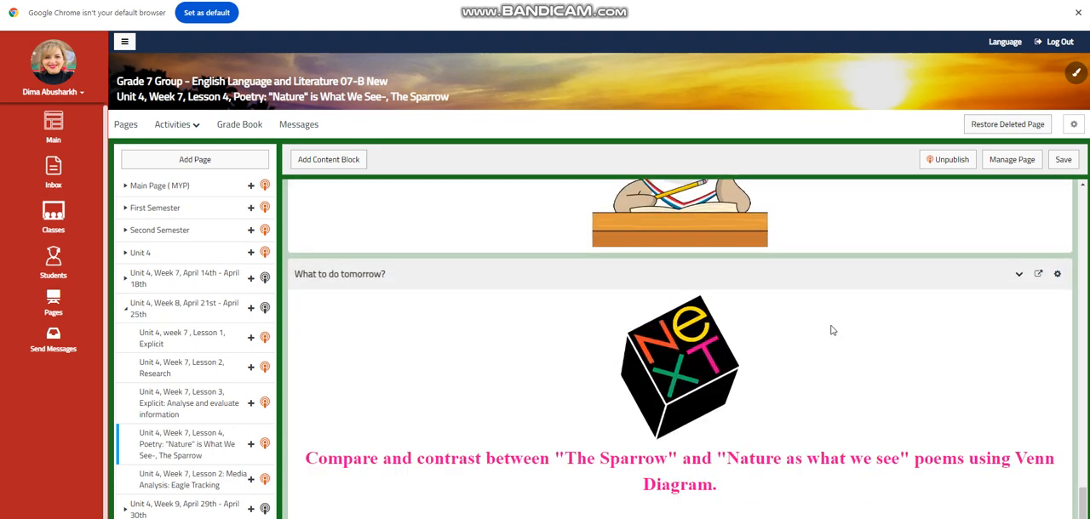
mouse_move(827, 334)
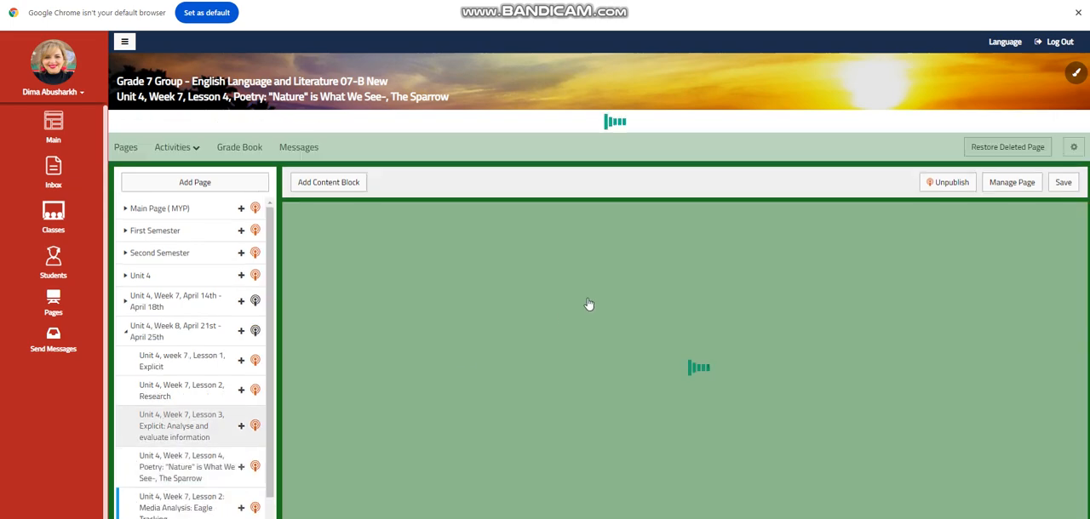
Open the Media Analysis: Eagle Tracking lesson and move down past Lesson Objectives to the Word Wall.
left_click(177, 502)
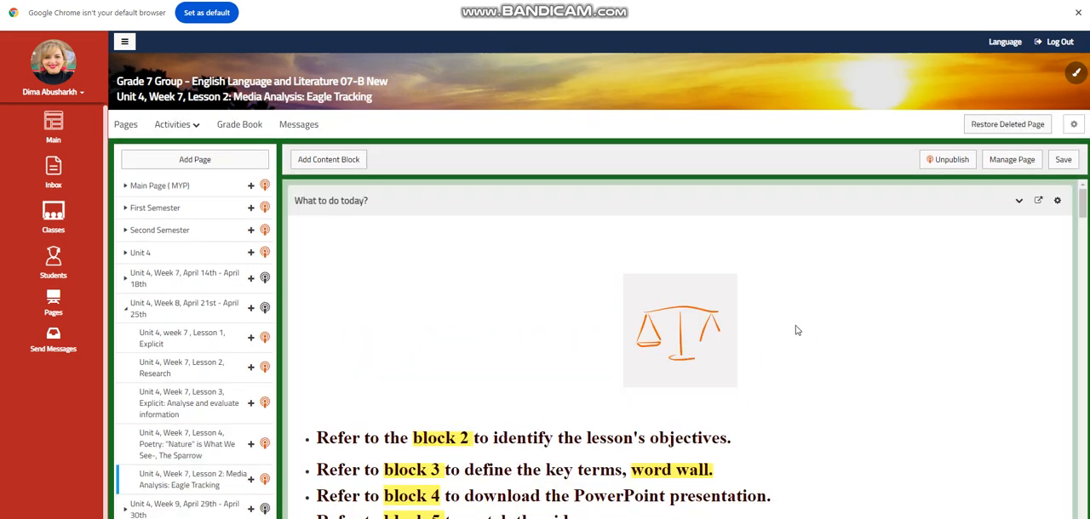
scroll("down", 3)
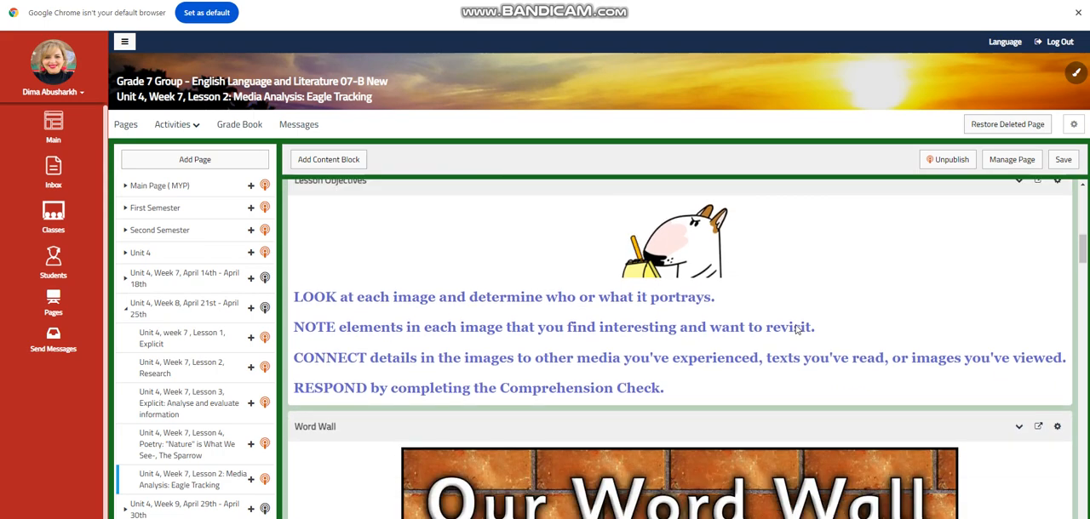
scroll("up", 3)
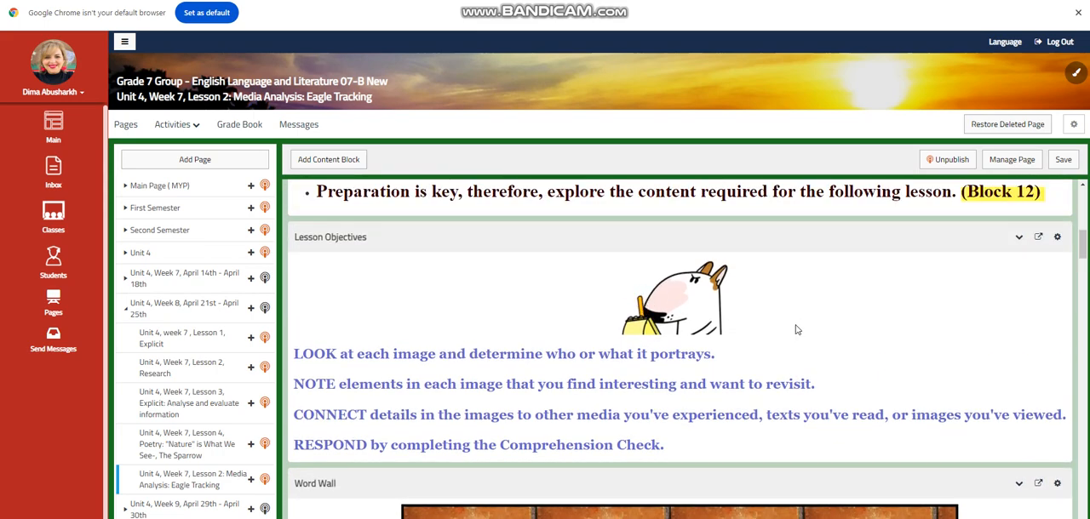
mouse_move(860, 322)
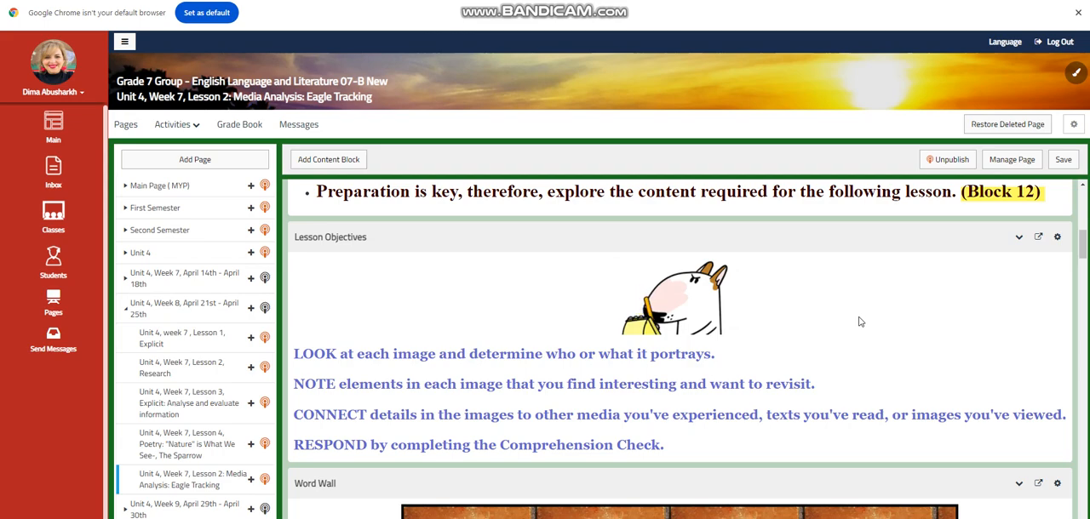
mouse_move(702, 344)
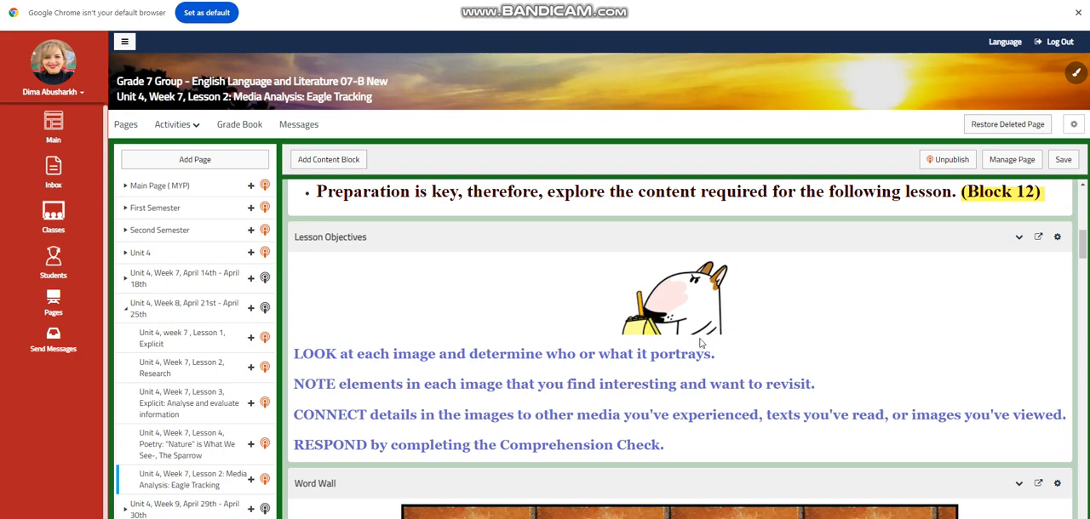
scroll("down", 3)
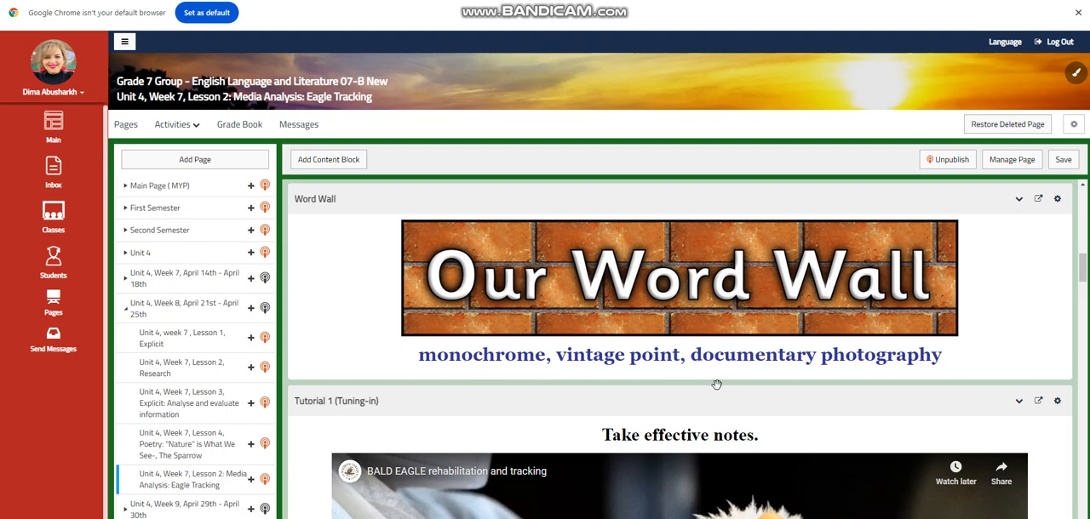
Scroll past Tutorial 1, the eagle-image activity and Tutorial 2 to Interactive Activity 2's photo-and-caption task.
scroll("down", 3)
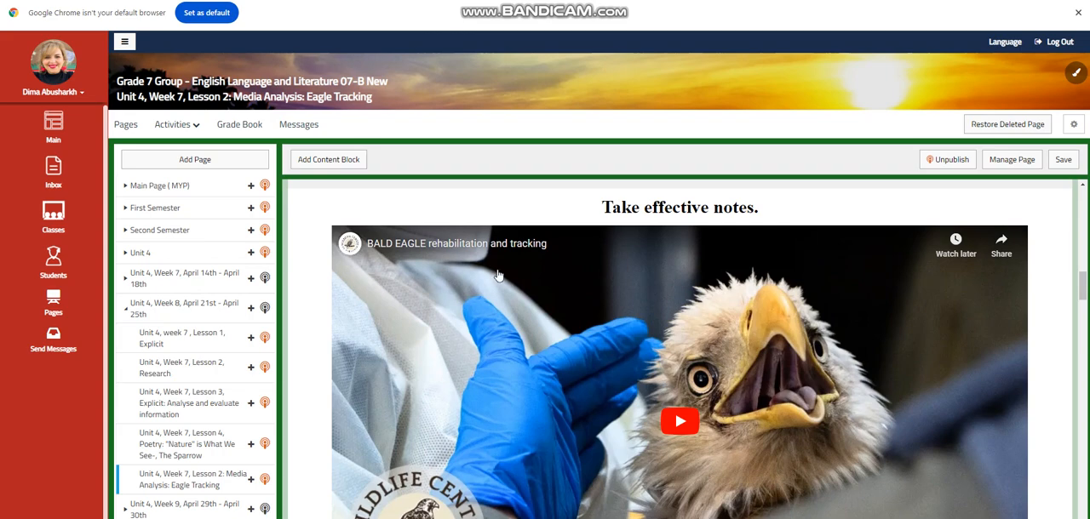
mouse_move(616, 271)
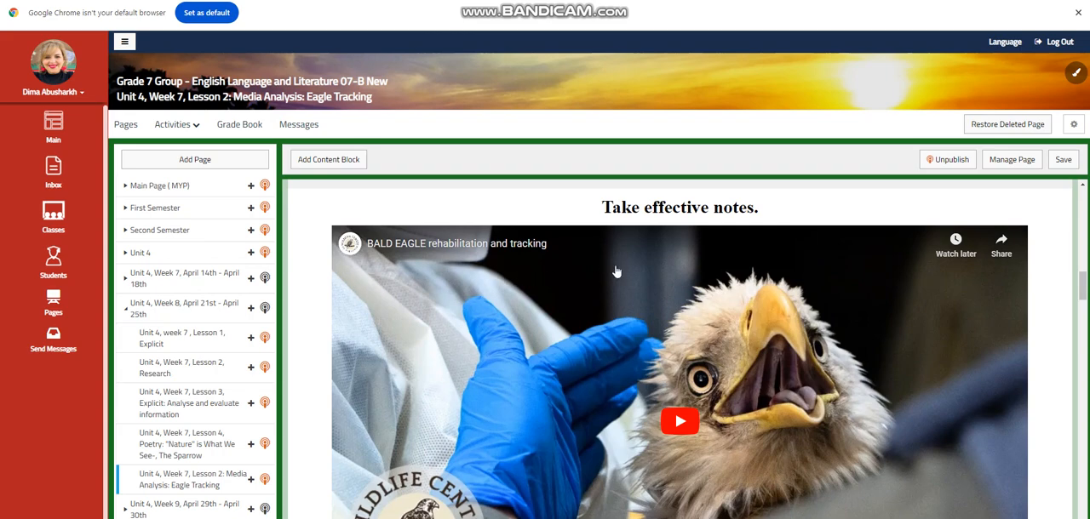
scroll("down", 3)
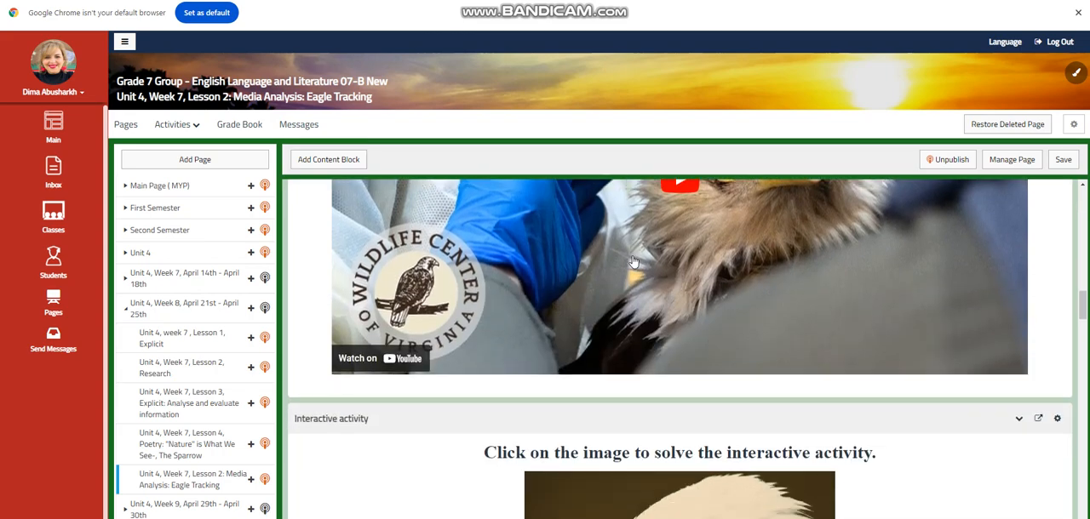
scroll("down", 3)
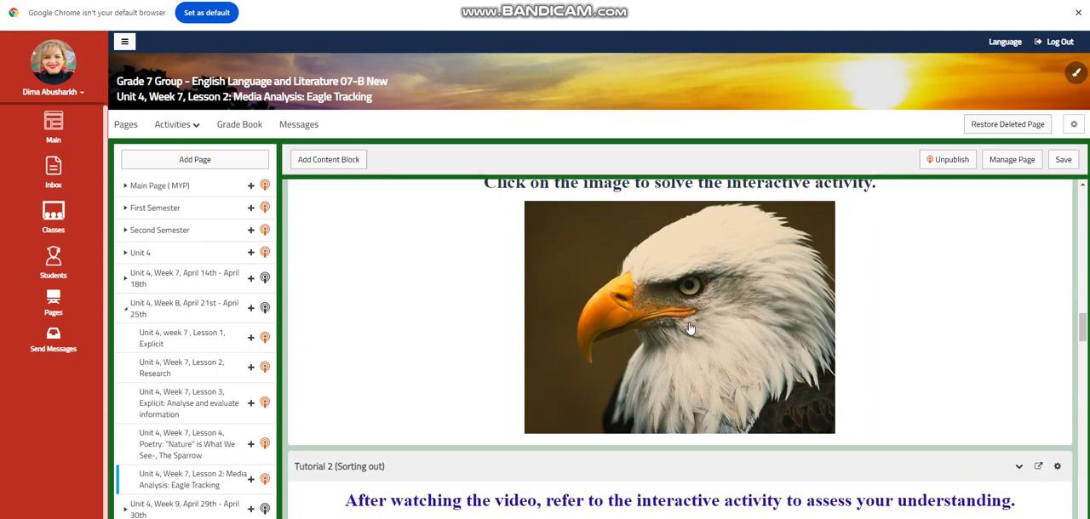
scroll("down", 3)
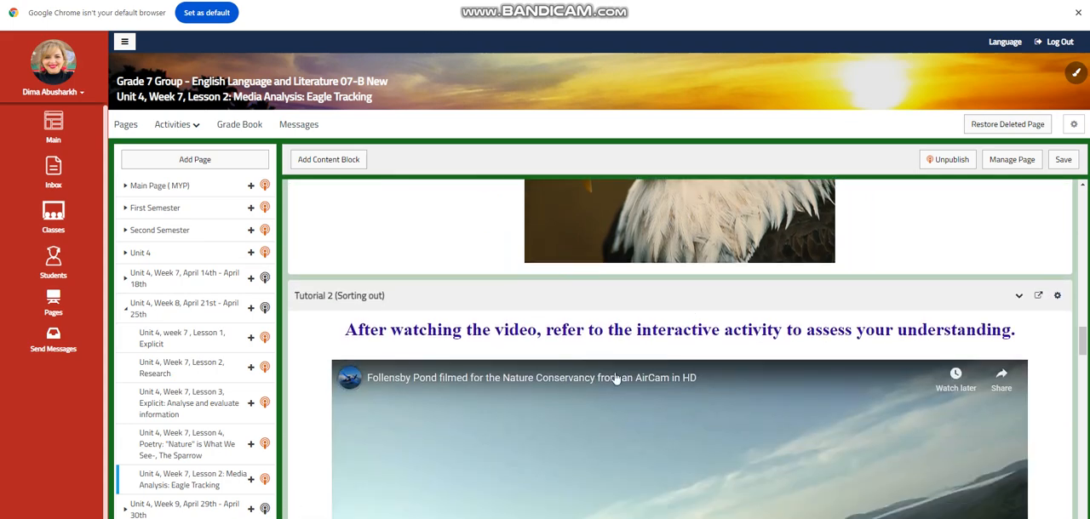
scroll("down", 3)
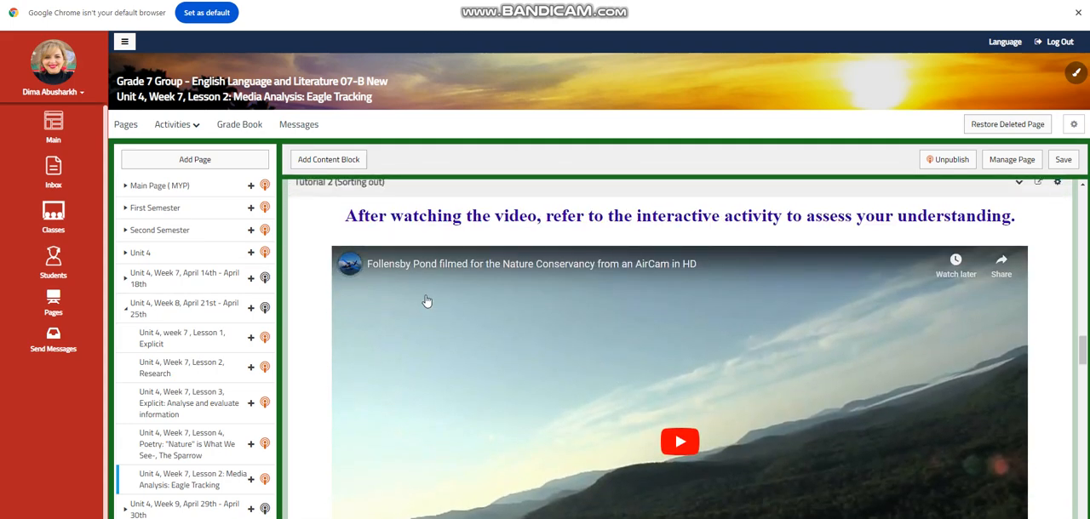
mouse_move(487, 313)
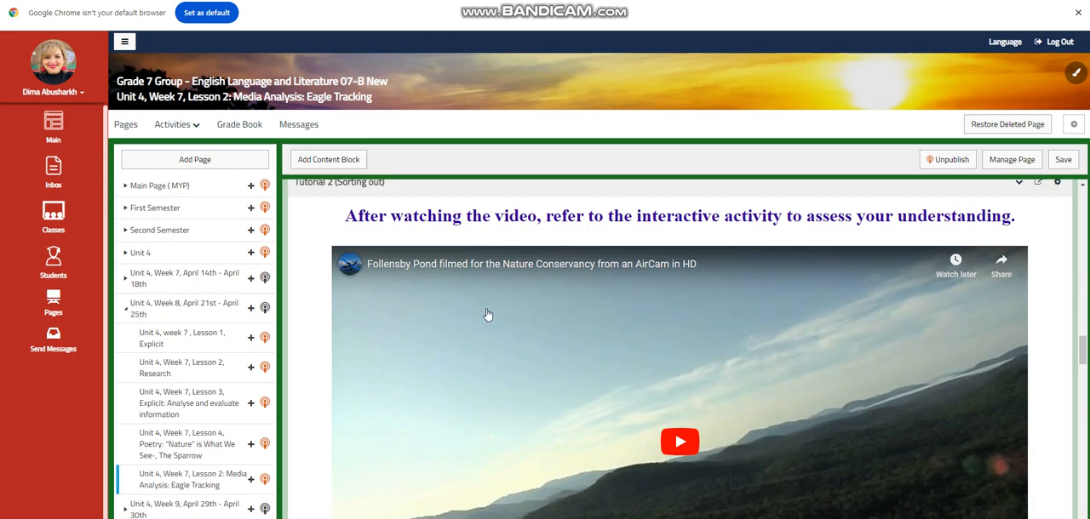
mouse_move(538, 330)
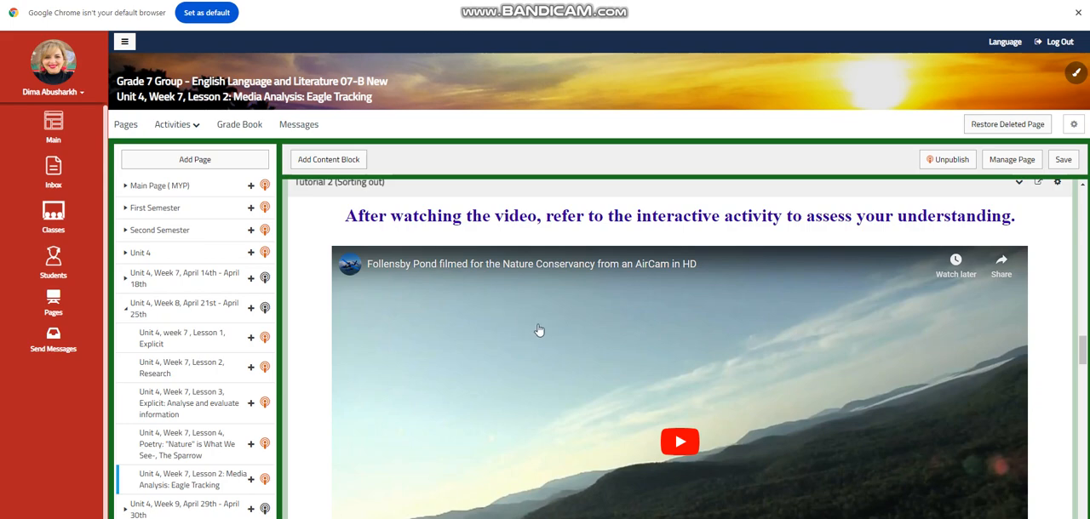
scroll("down", 3)
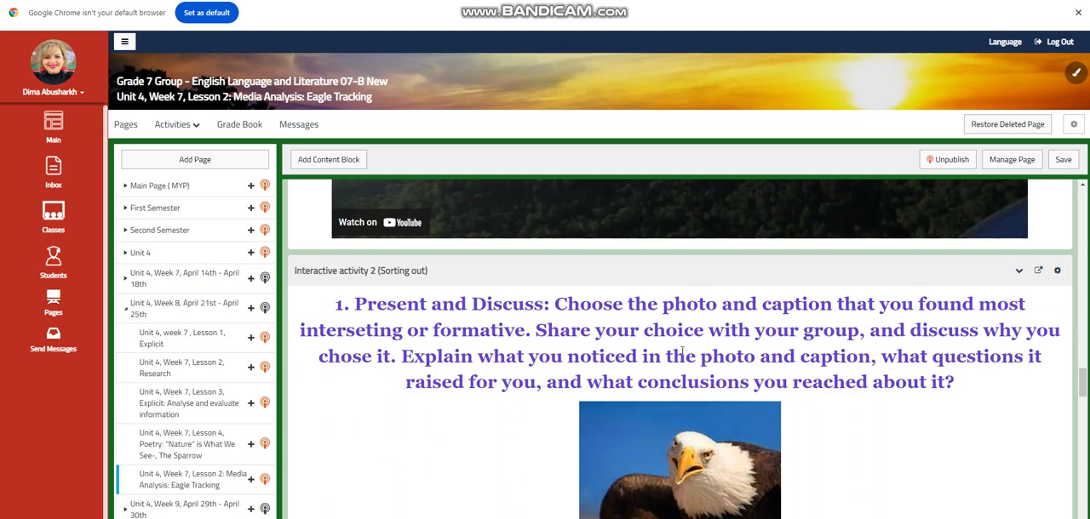
mouse_move(476, 405)
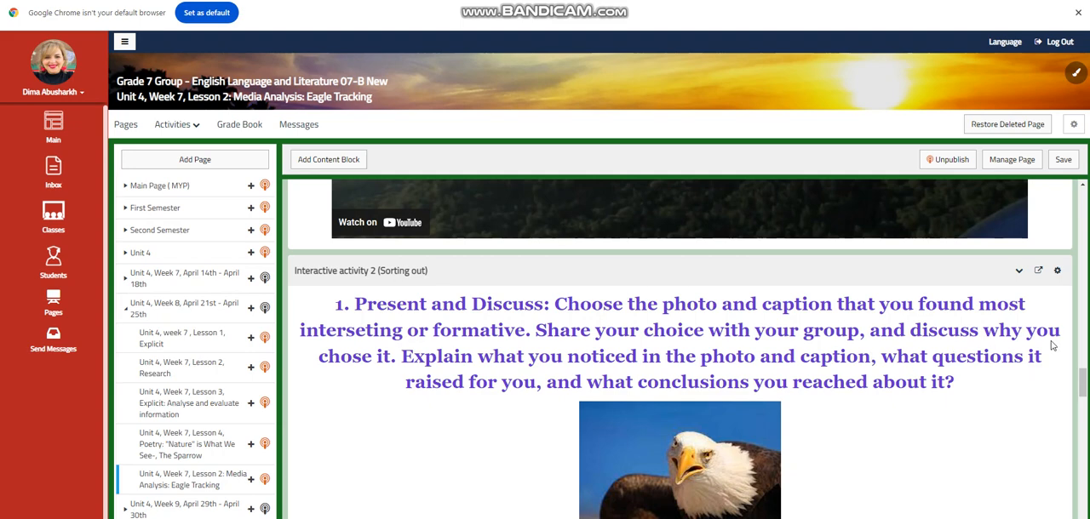
mouse_move(534, 411)
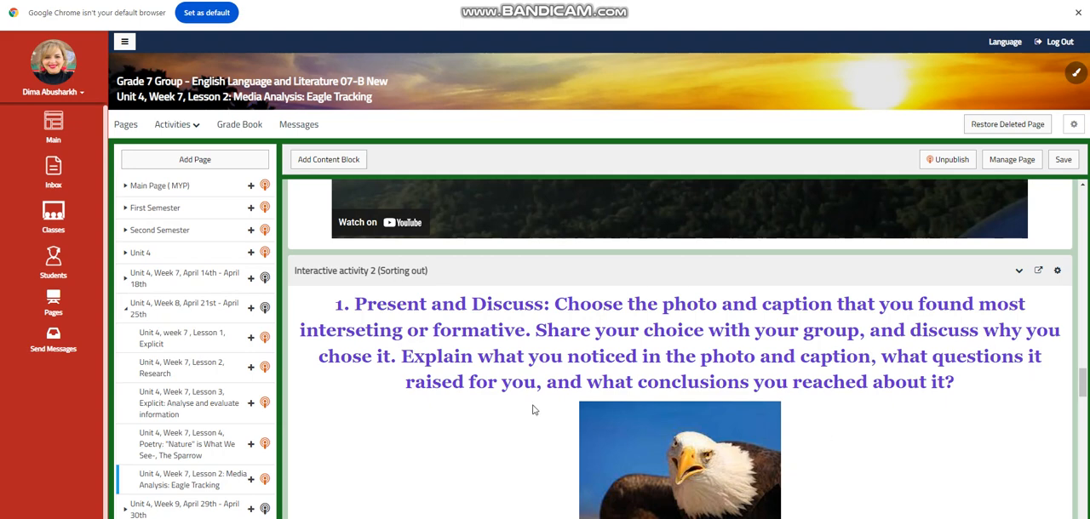
Scroll past the Follensby Pond question and Further Explanation to the Reflection self-assessment and research-paper challenge.
scroll("down", 3)
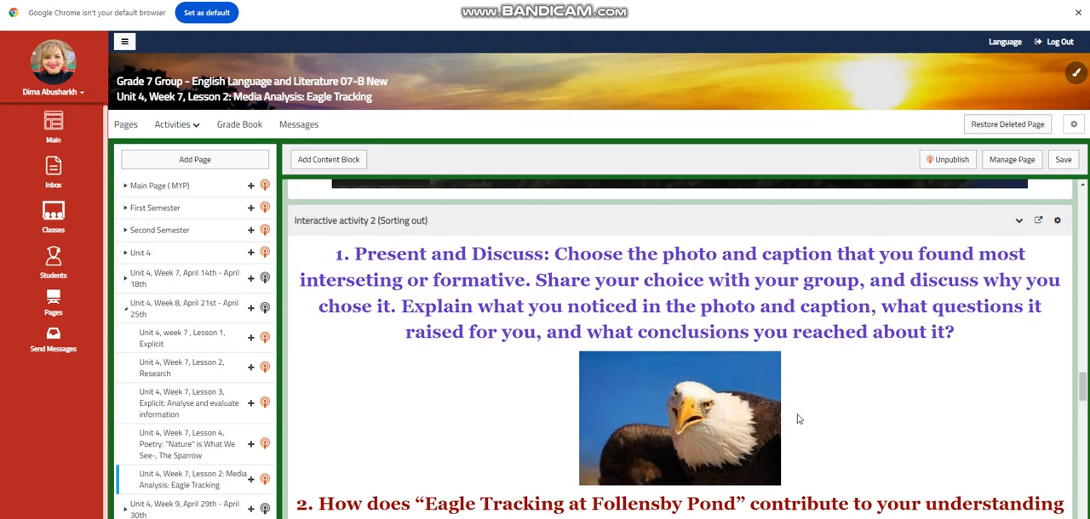
scroll("down", 3)
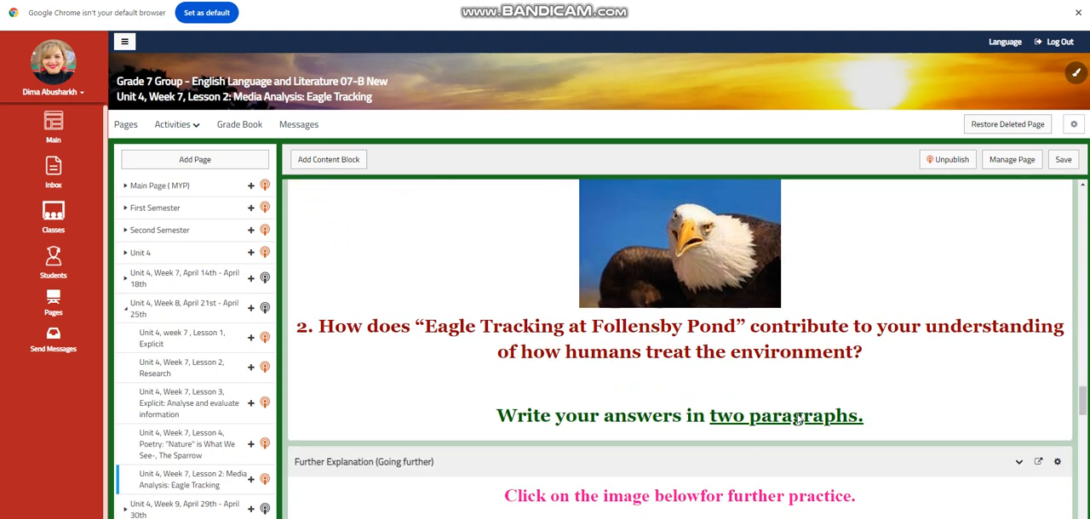
scroll("up", 3)
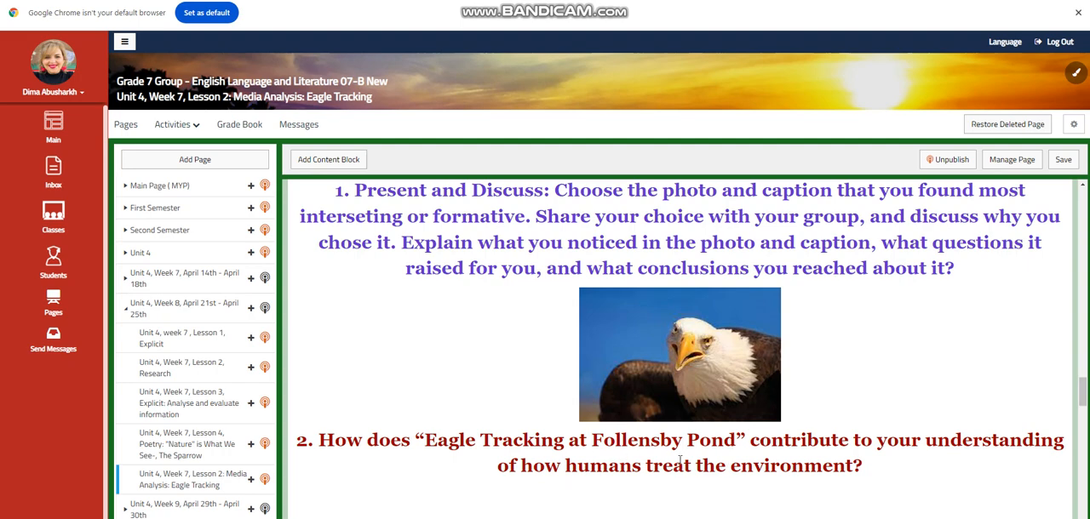
scroll("down", 3)
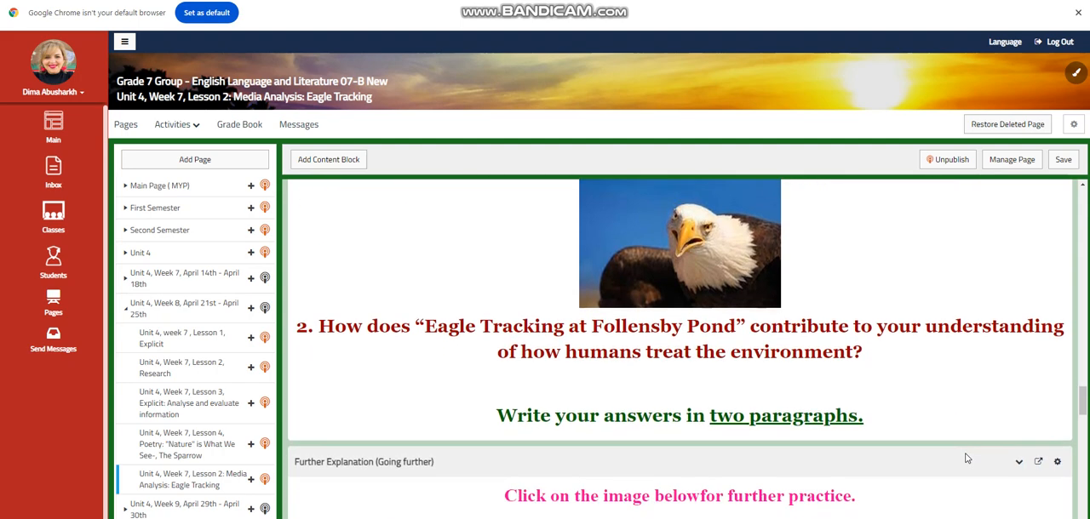
mouse_move(677, 375)
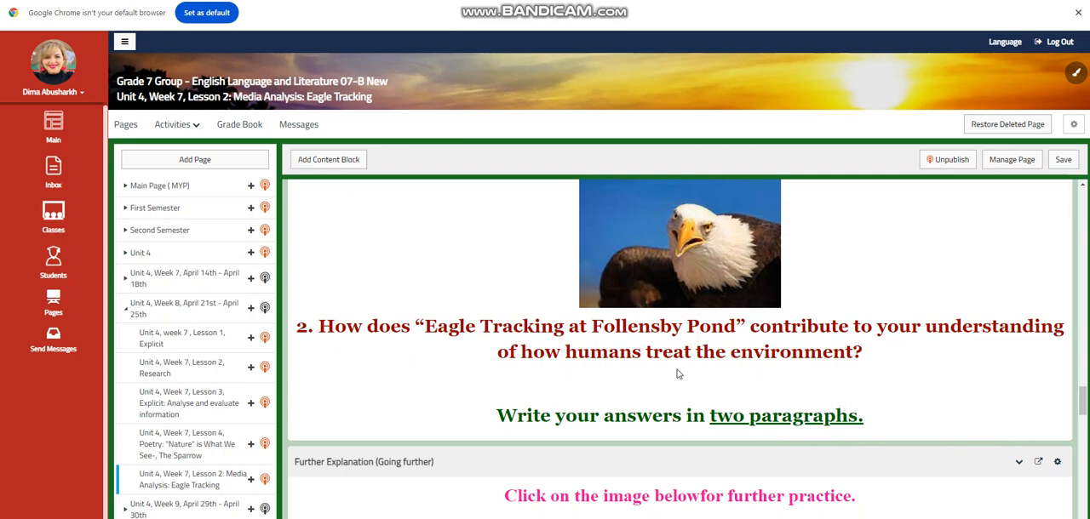
mouse_move(664, 395)
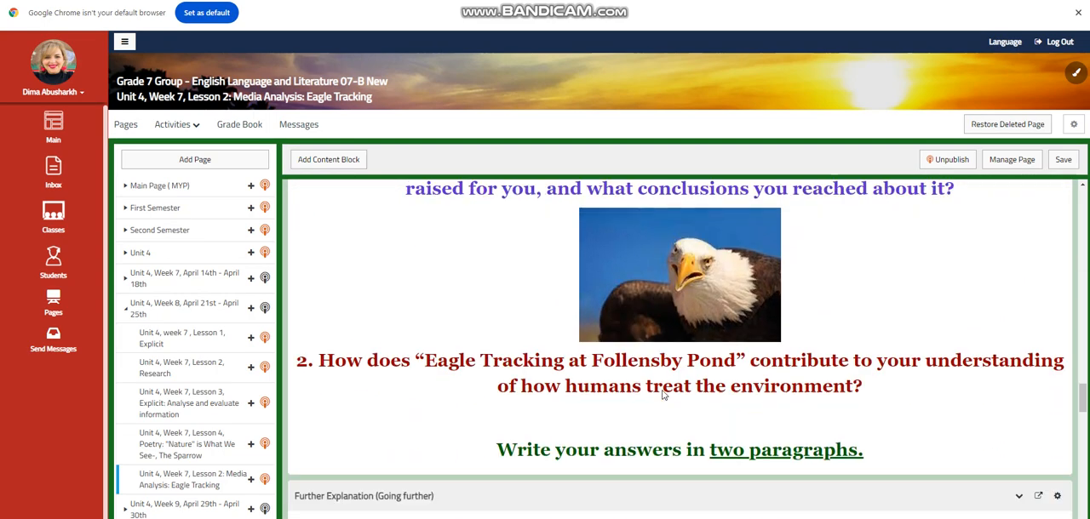
scroll("down", 3)
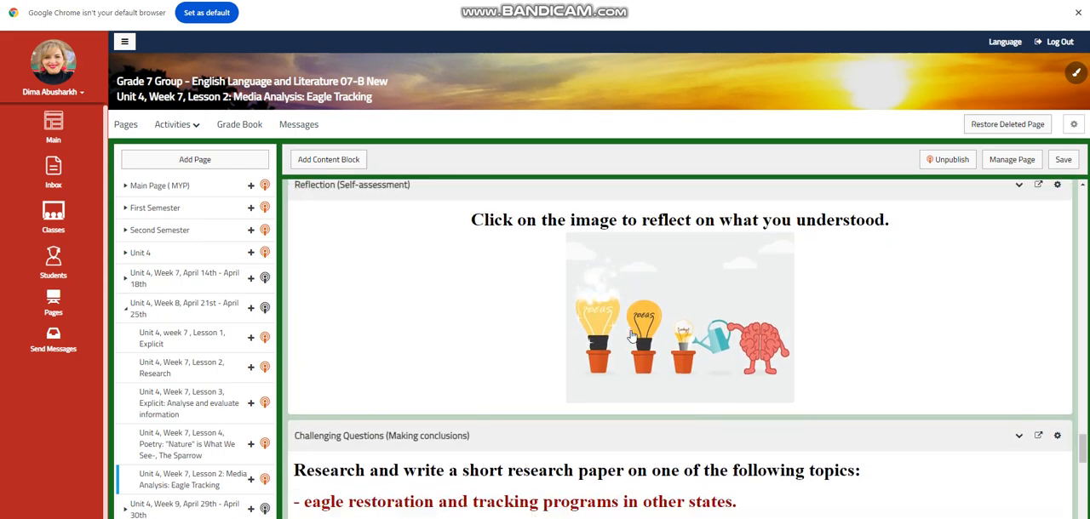
Scroll through Challenging Questions and What to do next, then back up to question 2 on Follensby Pond.
scroll("down", 3)
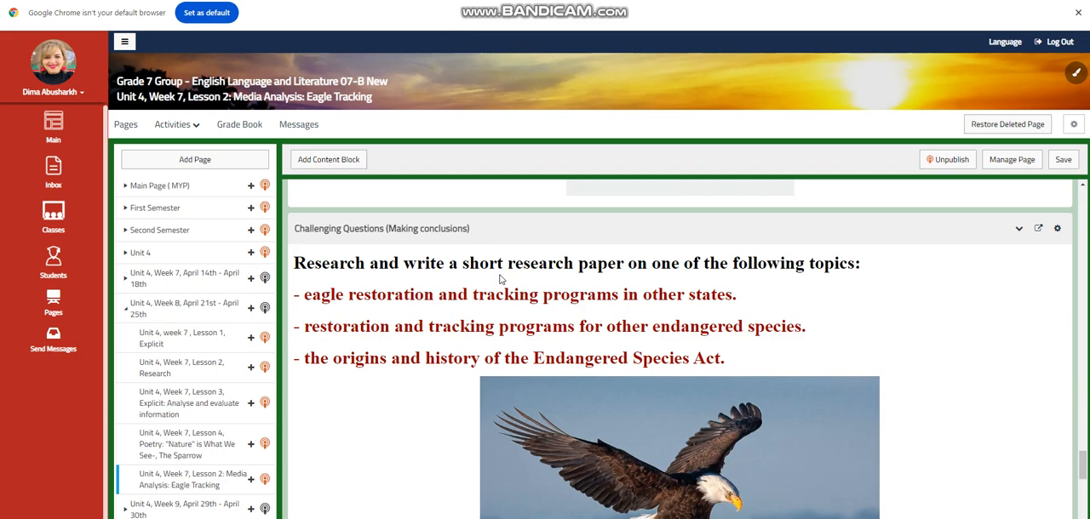
mouse_move(633, 389)
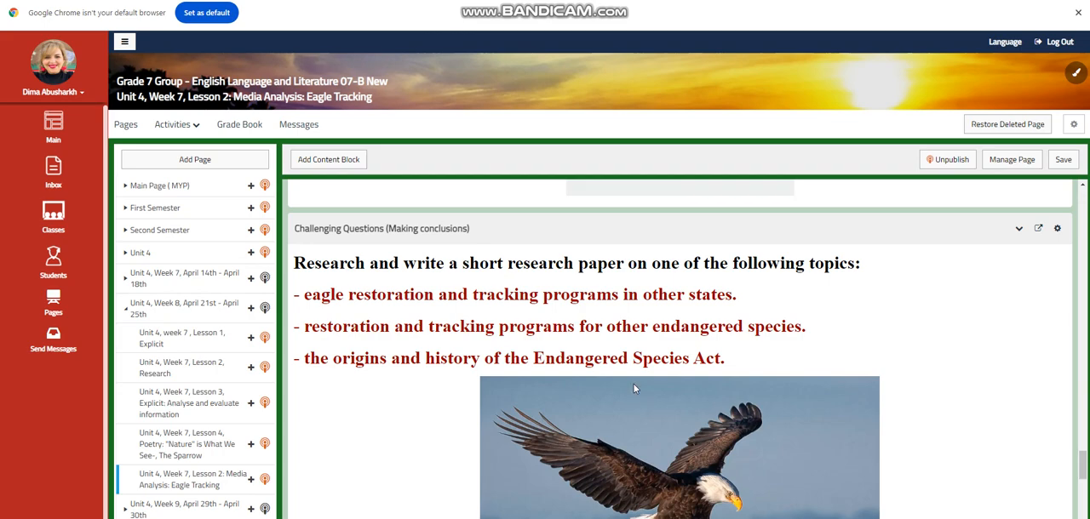
scroll("down", 3)
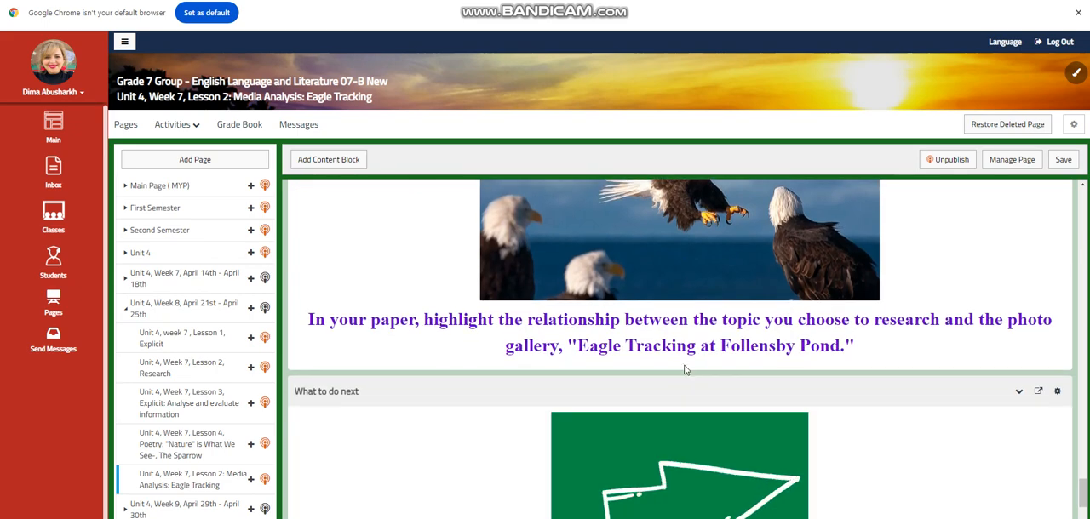
mouse_move(405, 354)
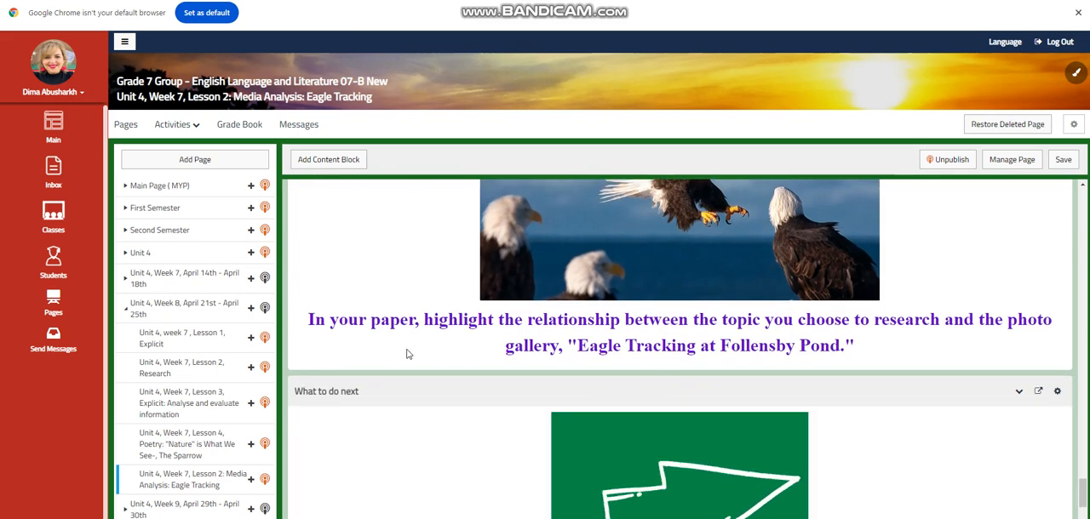
mouse_move(868, 341)
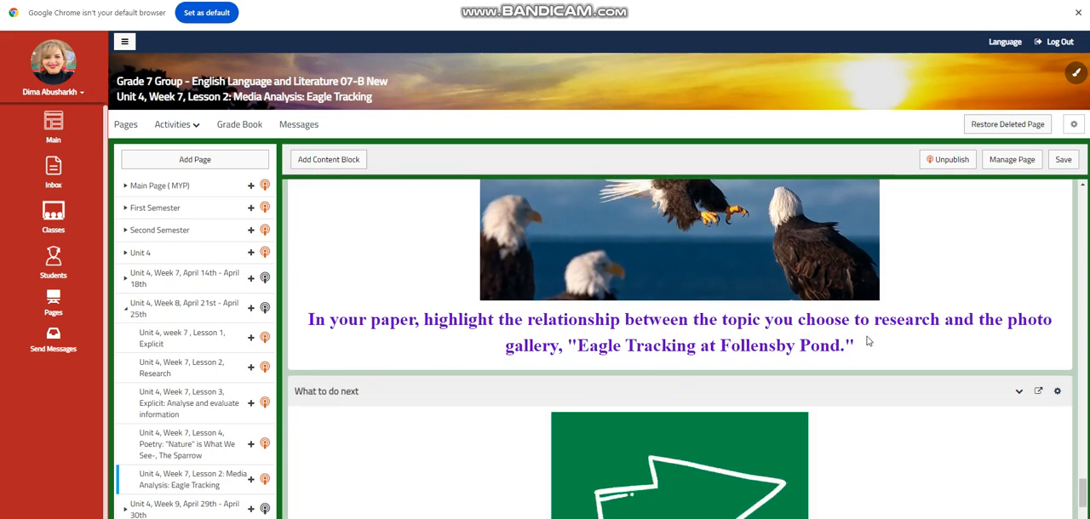
mouse_move(484, 365)
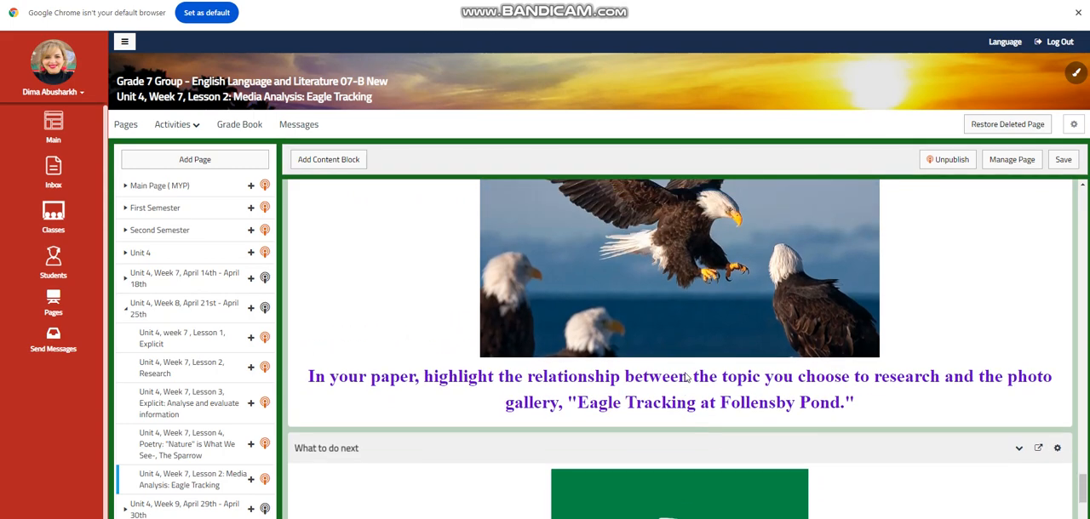
scroll("down", 3)
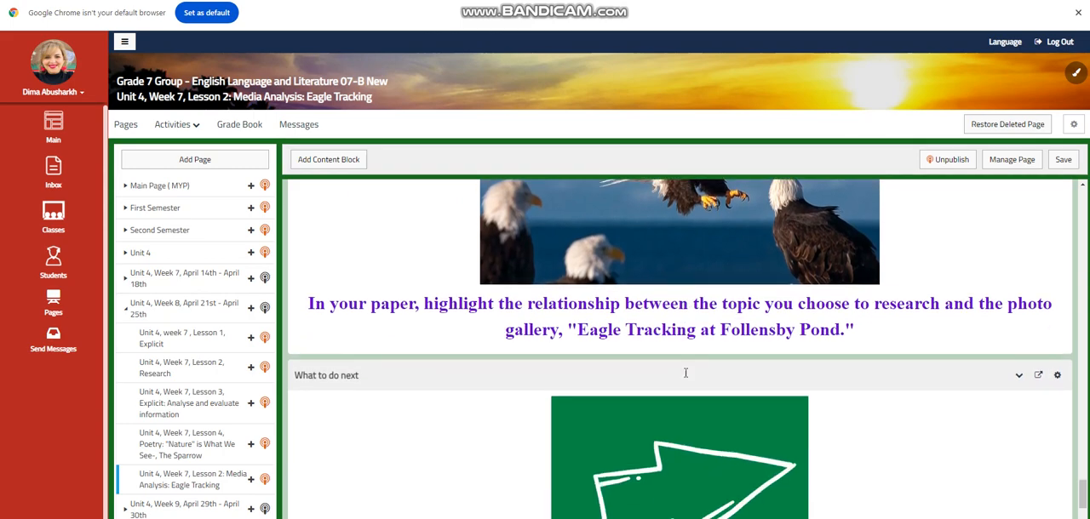
scroll("down", 3)
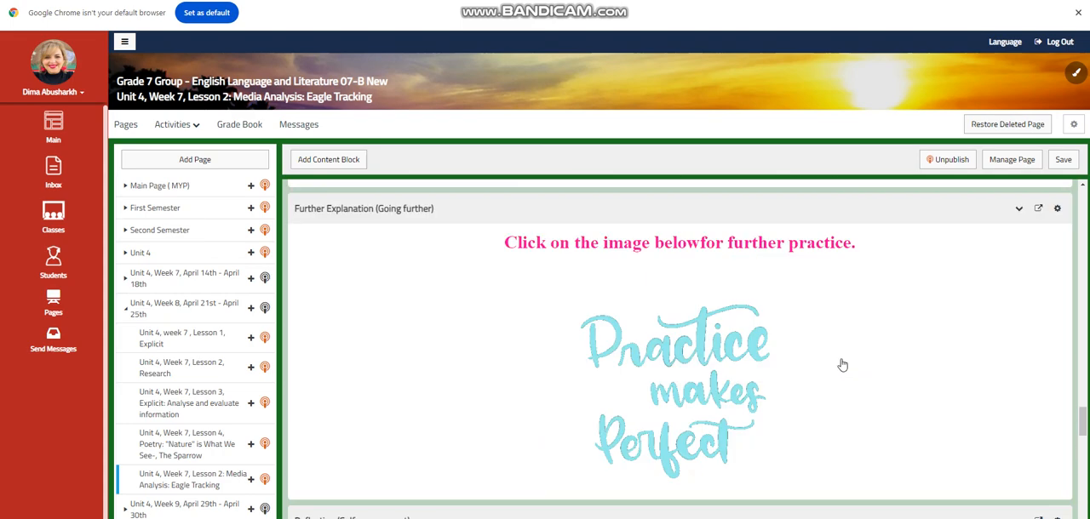
scroll("up", 3)
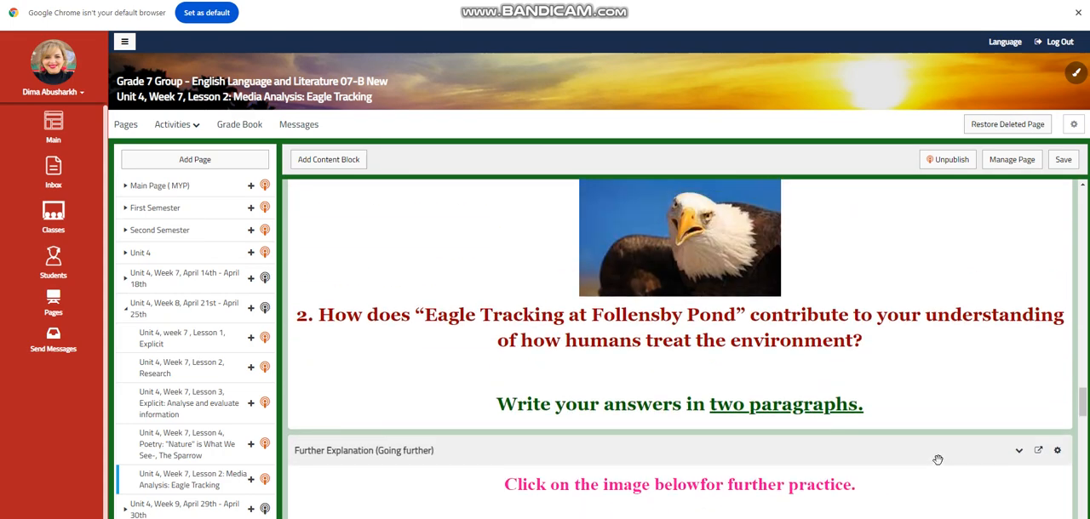